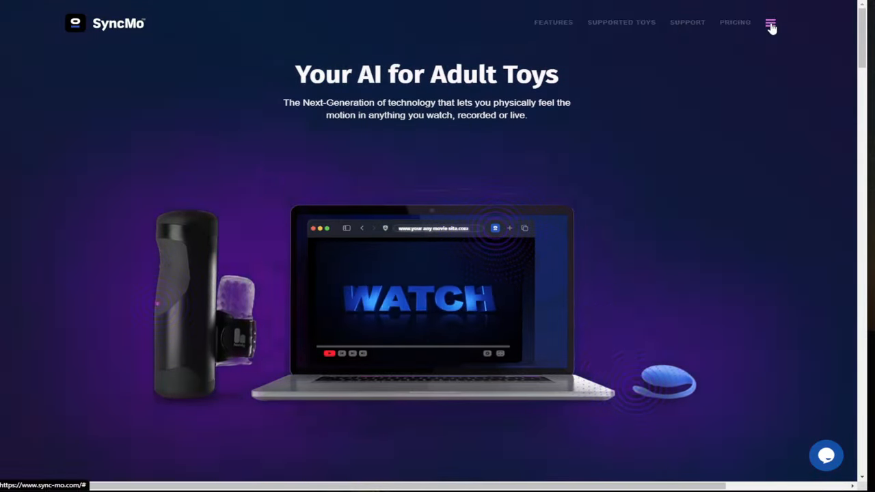
- Reach the SyncMo downloads page and choose the Standard Edition Windows download
left_click(771, 22)
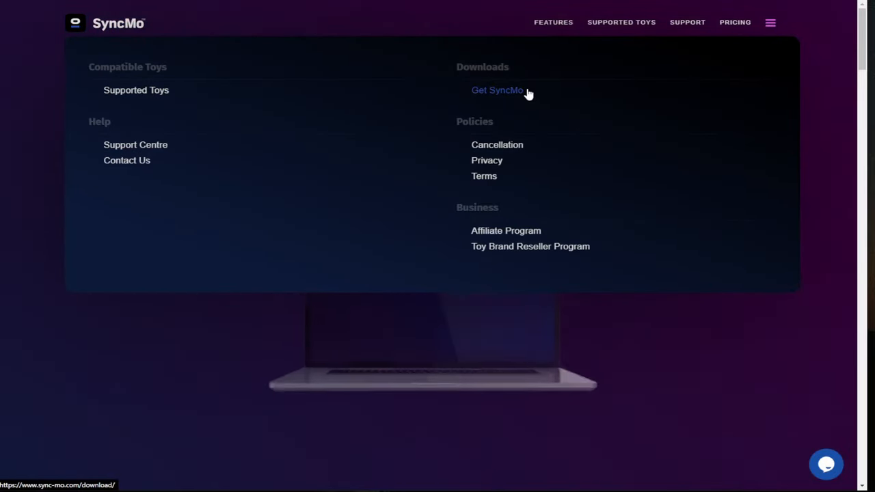
left_click(498, 90)
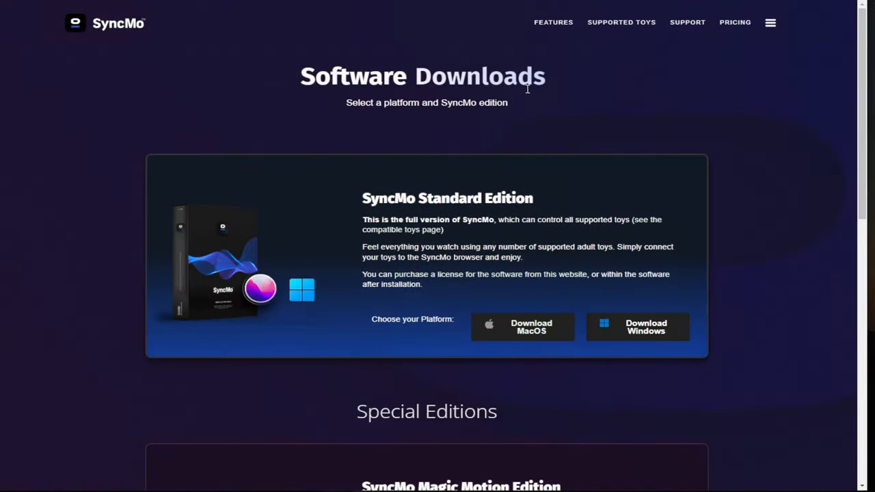
mouse_move(522, 327)
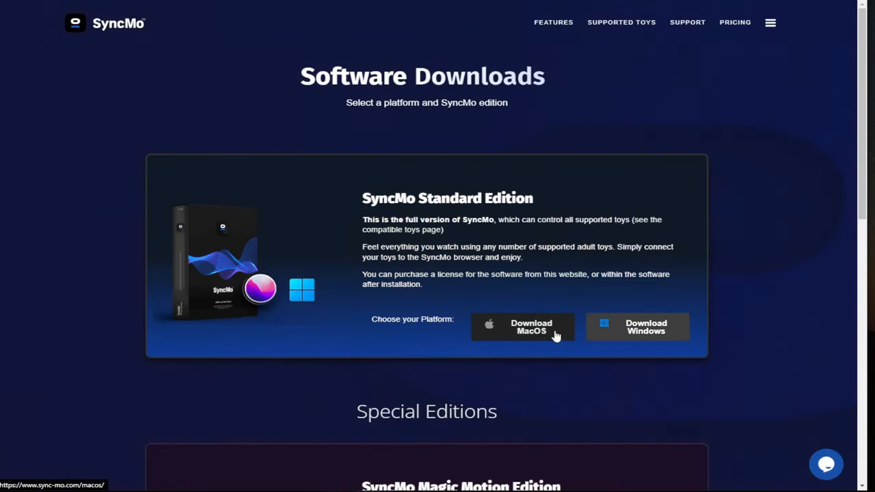
mouse_move(637, 326)
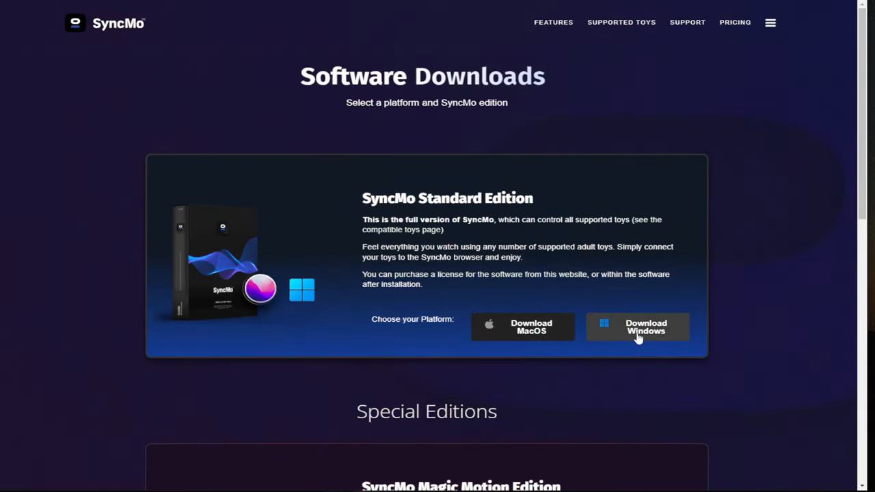
left_click(637, 326)
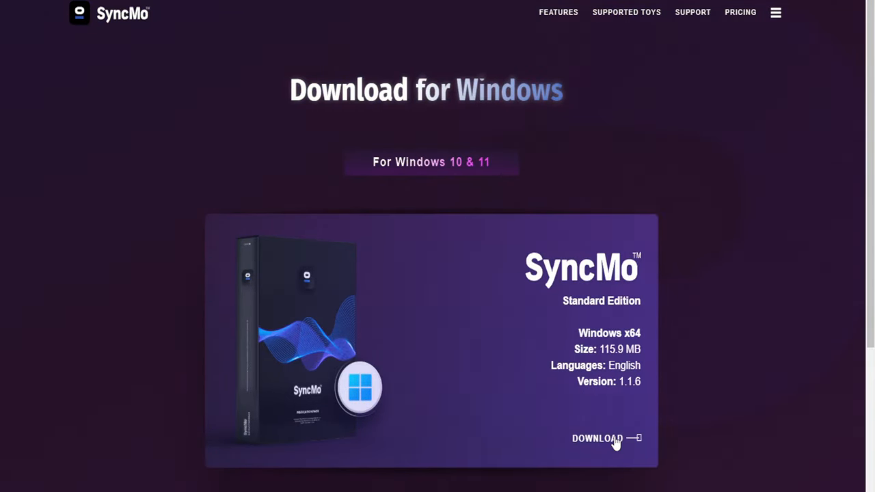
mouse_move(790, 121)
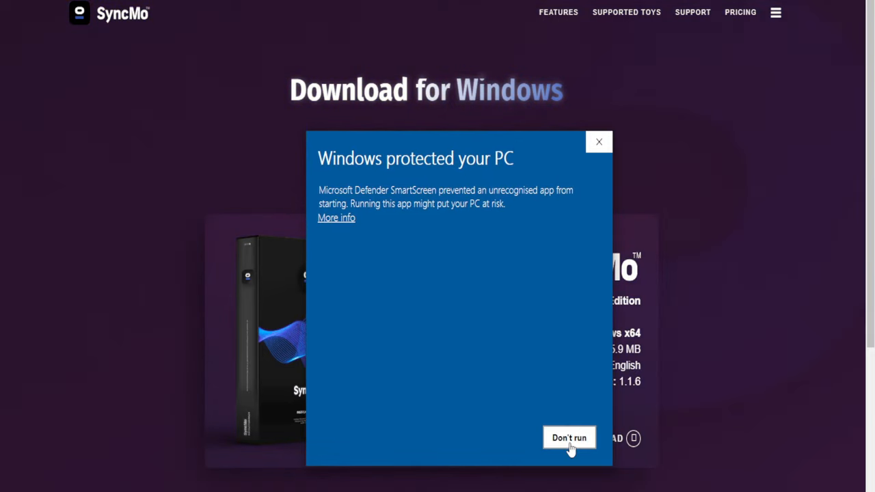
mouse_move(430, 231)
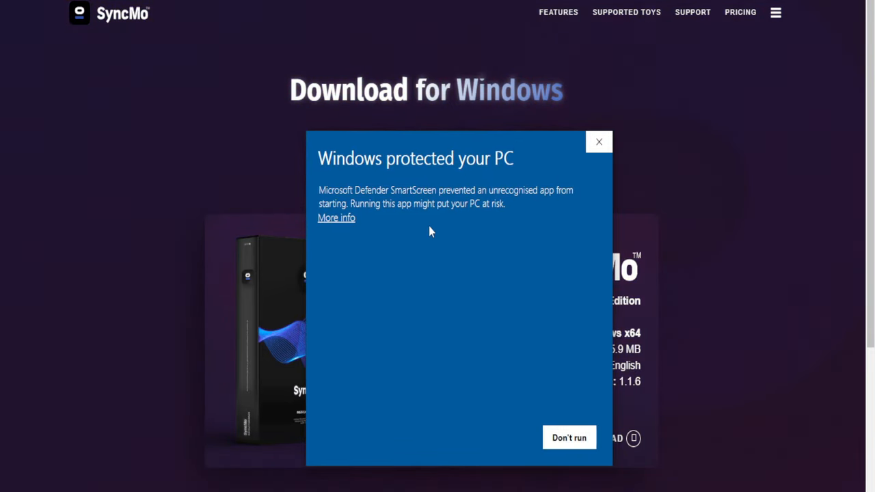
mouse_move(350, 220)
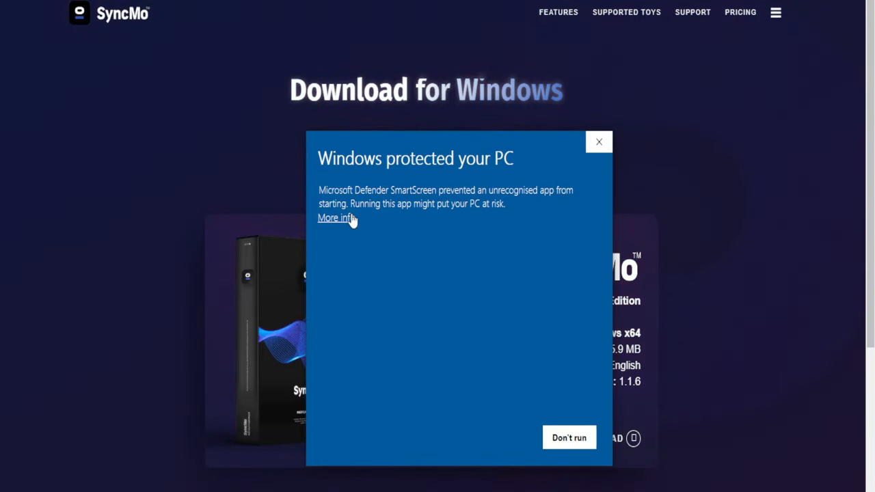
- Reveal the More info option in the Windows SmartScreen warning for the installer
left_click(335, 218)
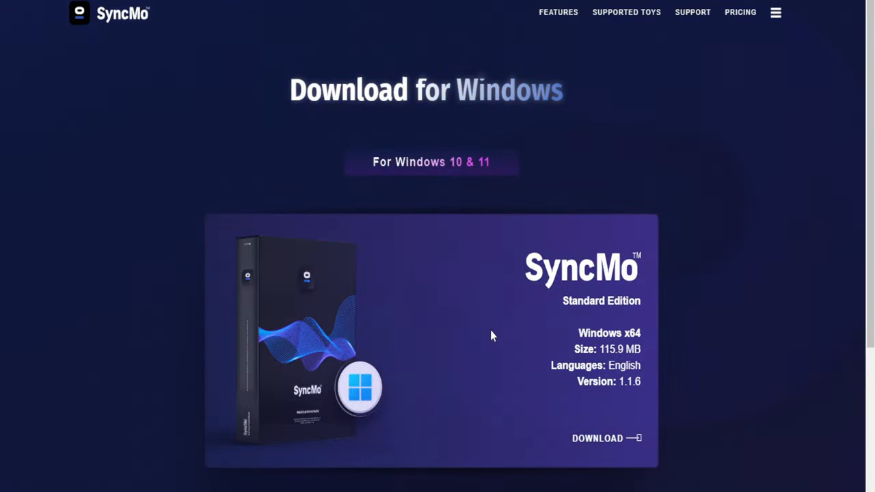
- Run the SyncMo installer and continue past the welcome and information pages
left_click(598, 437)
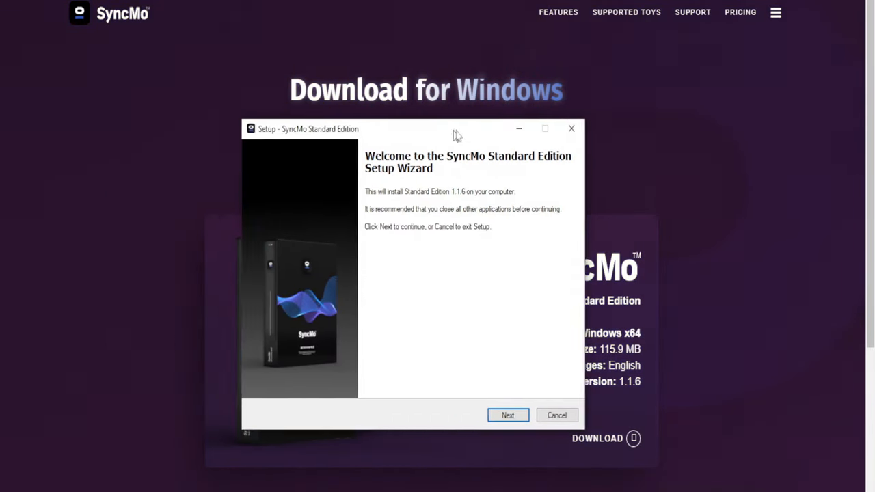
left_click(509, 416)
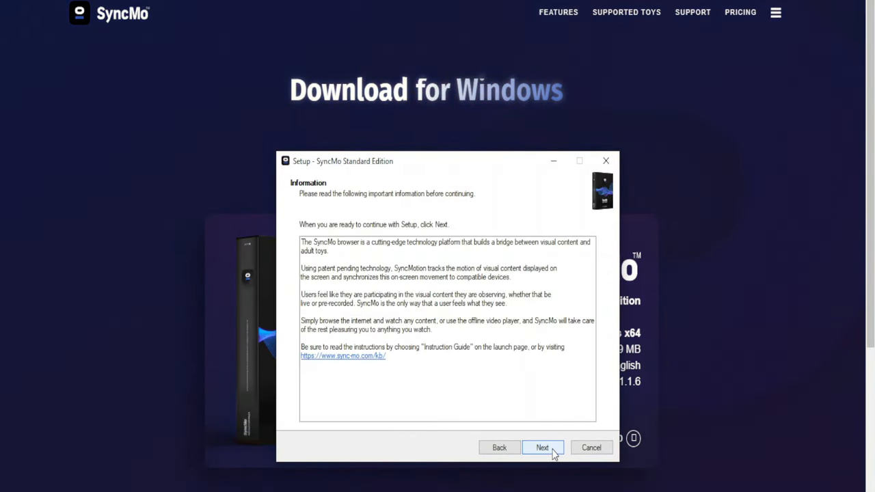
left_click(541, 449)
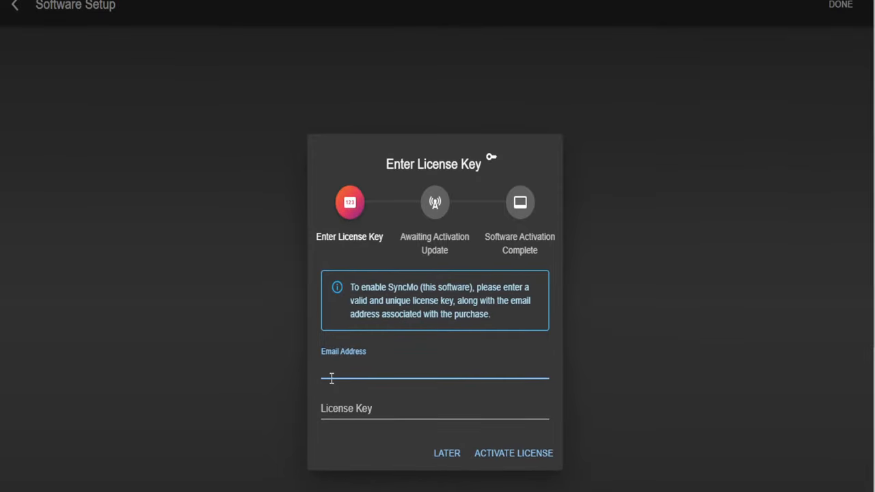
- Enter the purchase email and license key, activate the license, and dismiss the confirmation
left_click(435, 369)
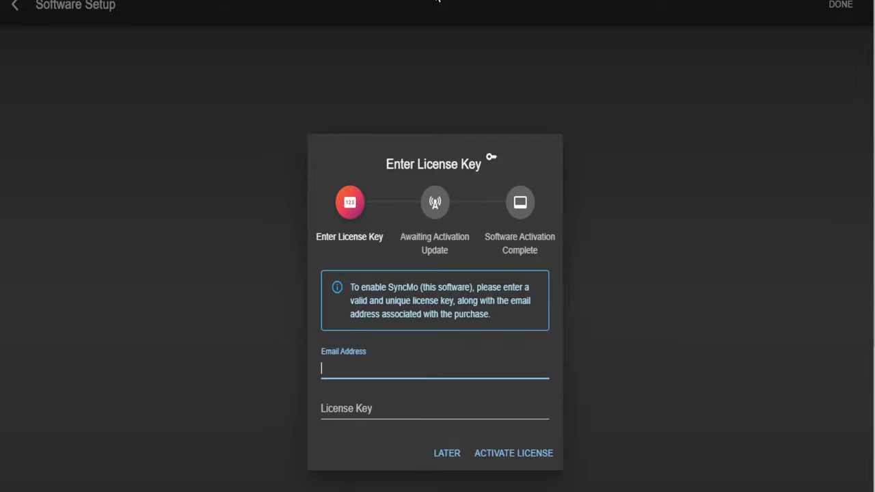
type("ukda")
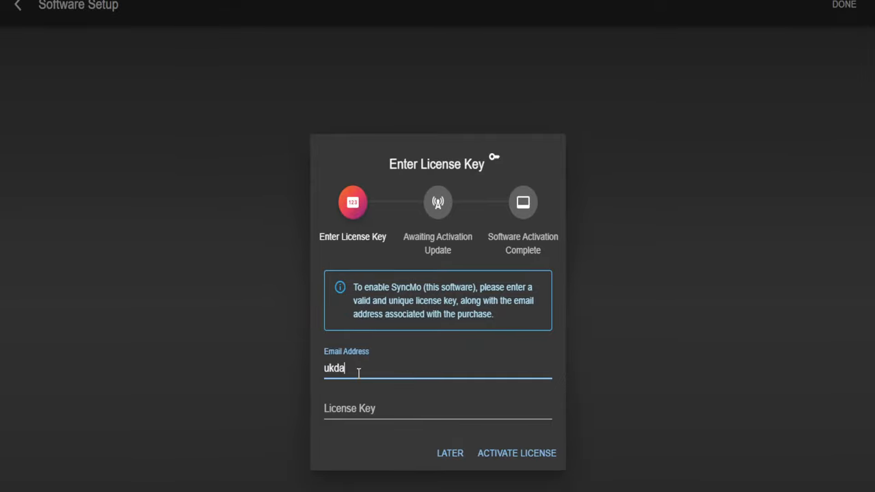
left_click(517, 454)
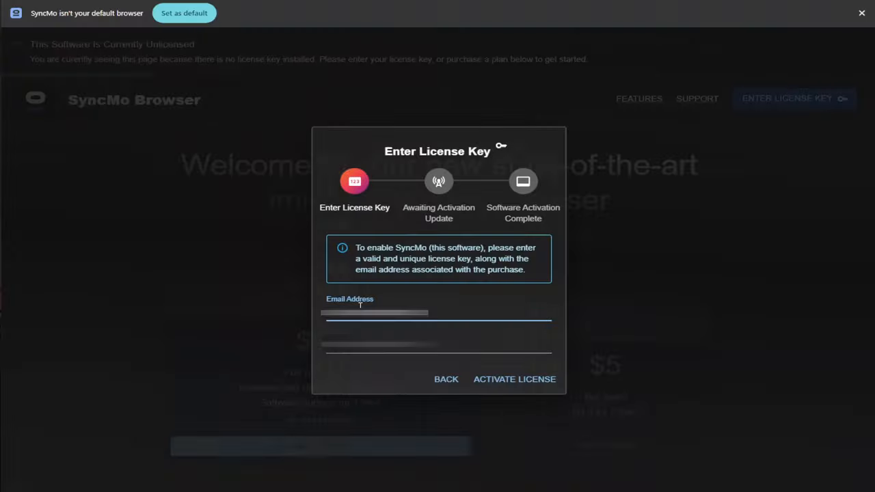
right_click(374, 312)
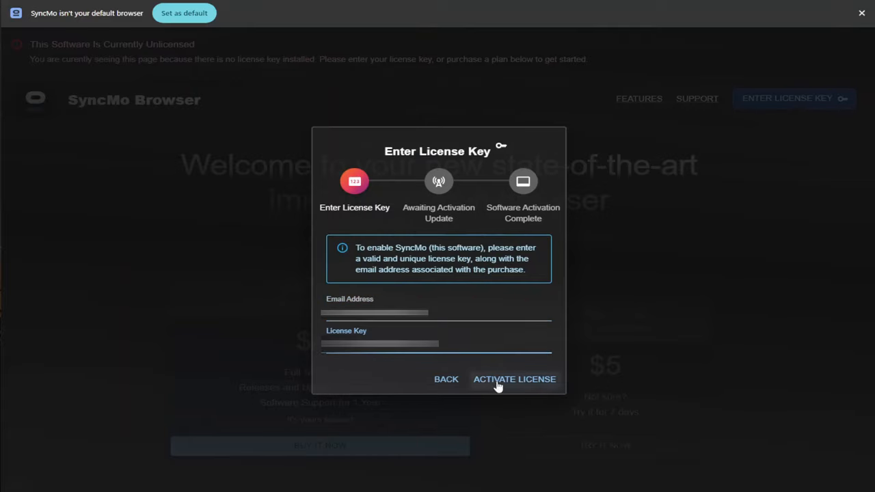
left_click(514, 380)
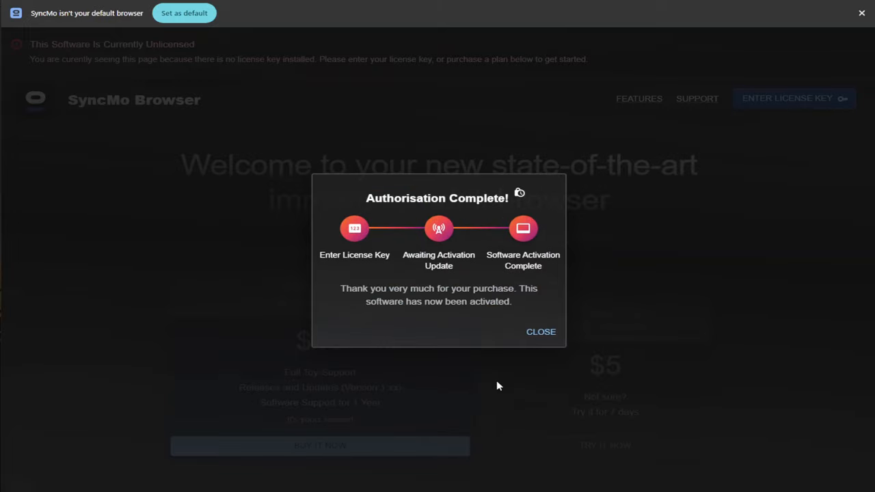
left_click(541, 332)
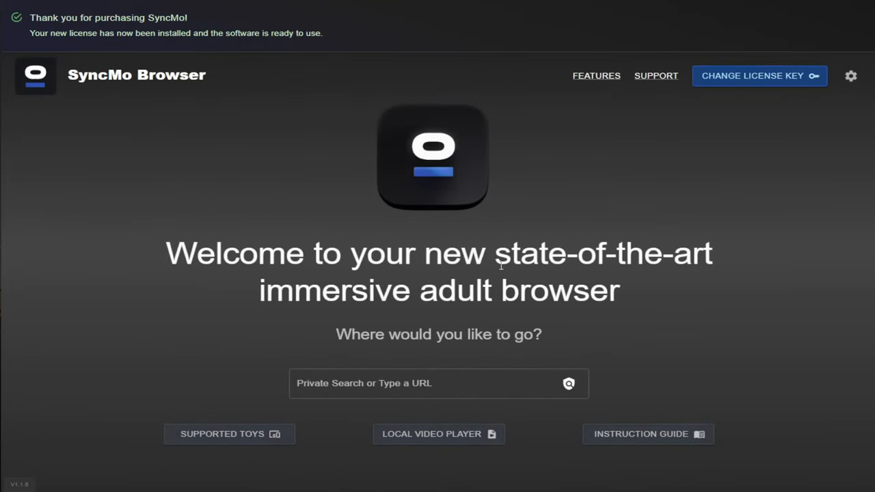
mouse_move(358, 114)
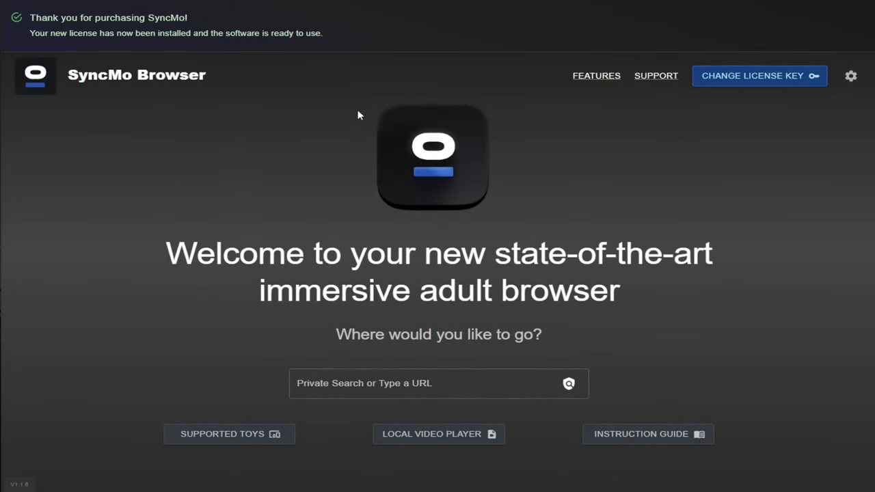
mouse_move(578, 91)
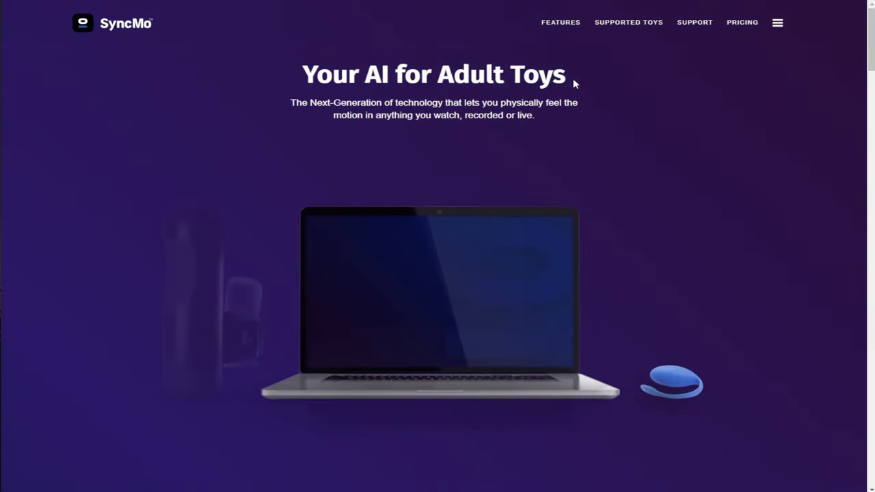
scroll("down", 3)
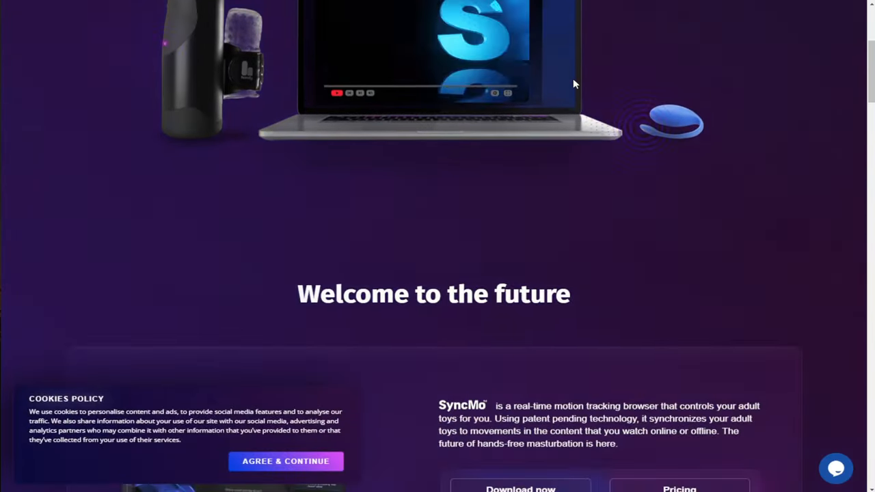
scroll("down", 3)
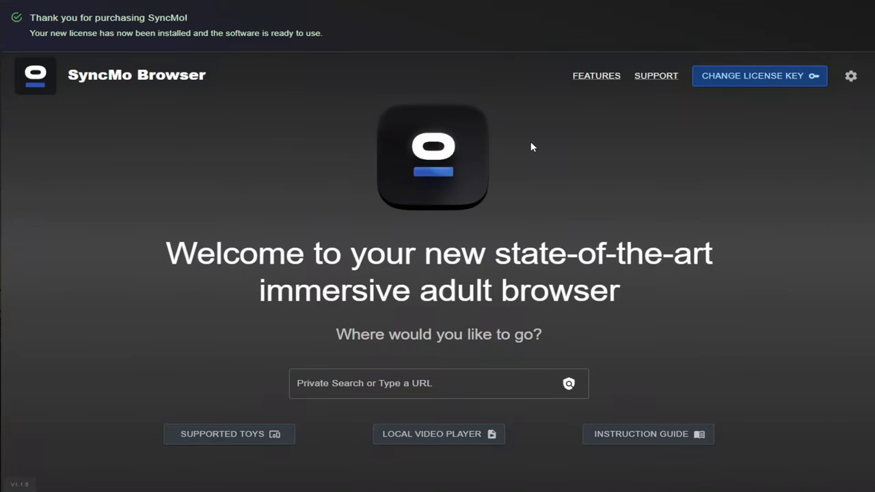
mouse_move(230, 449)
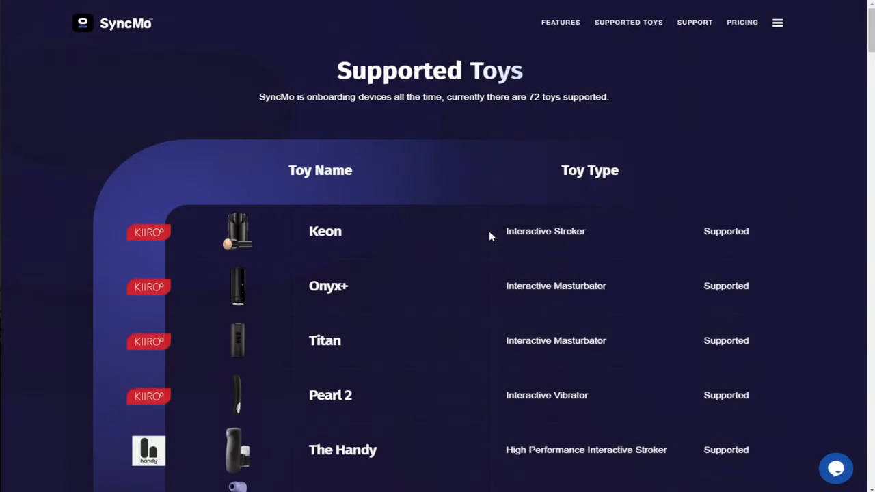
scroll("down", 3)
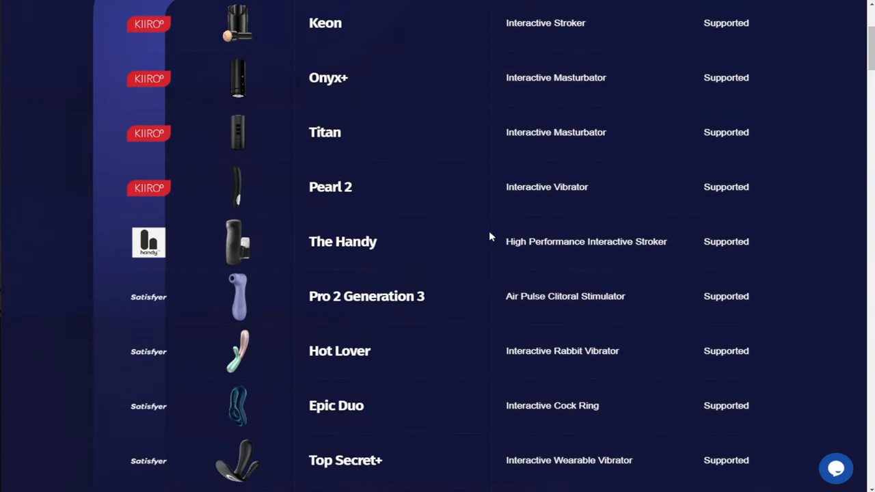
scroll("down", 3)
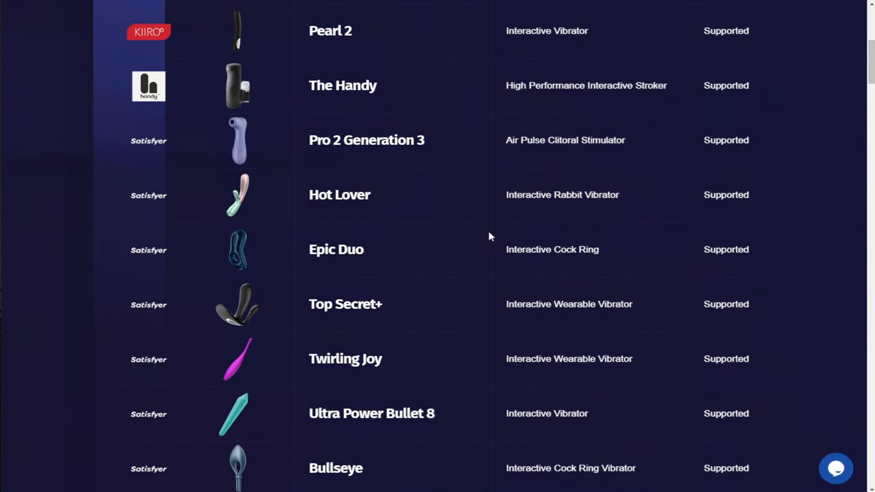
scroll("down", 3)
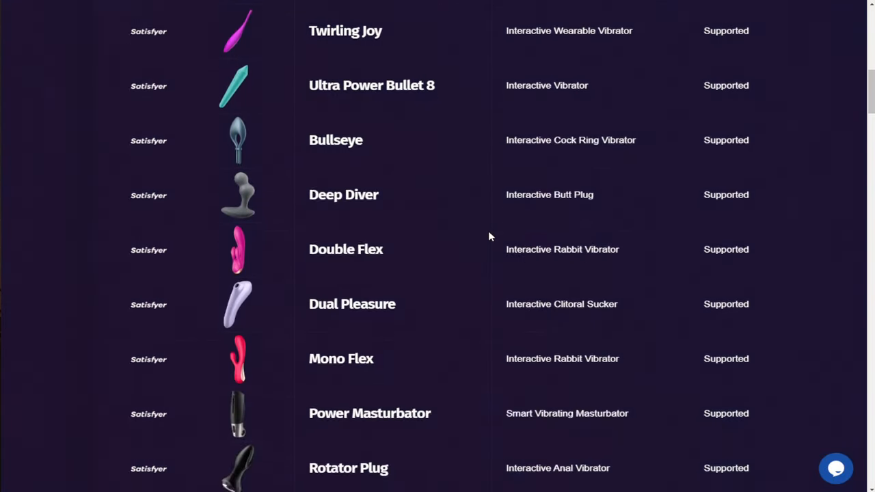
scroll("down", 3)
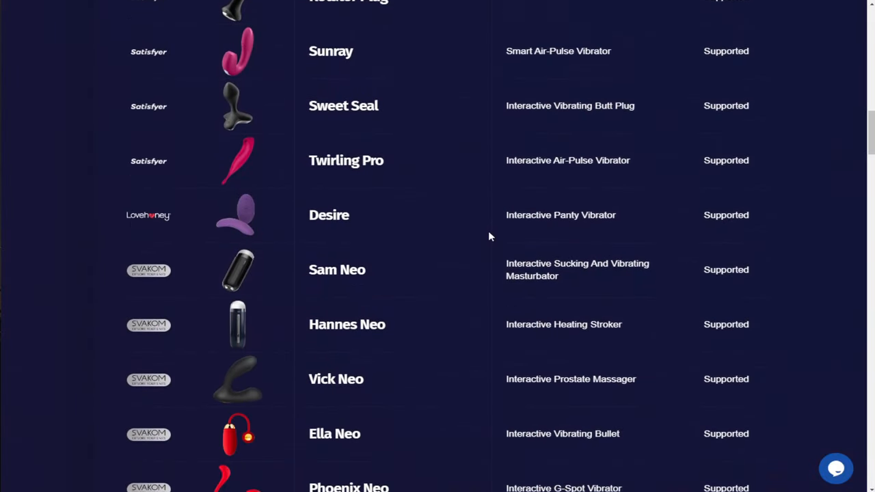
scroll("down", 3)
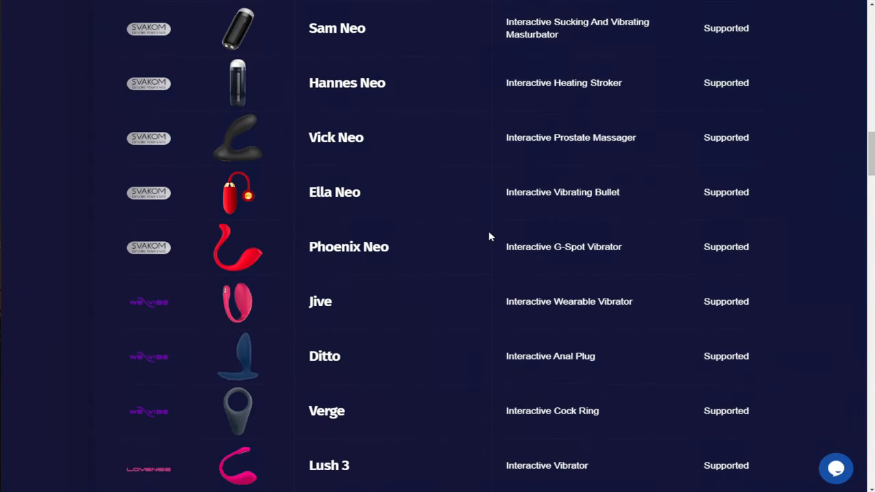
scroll("down", 3)
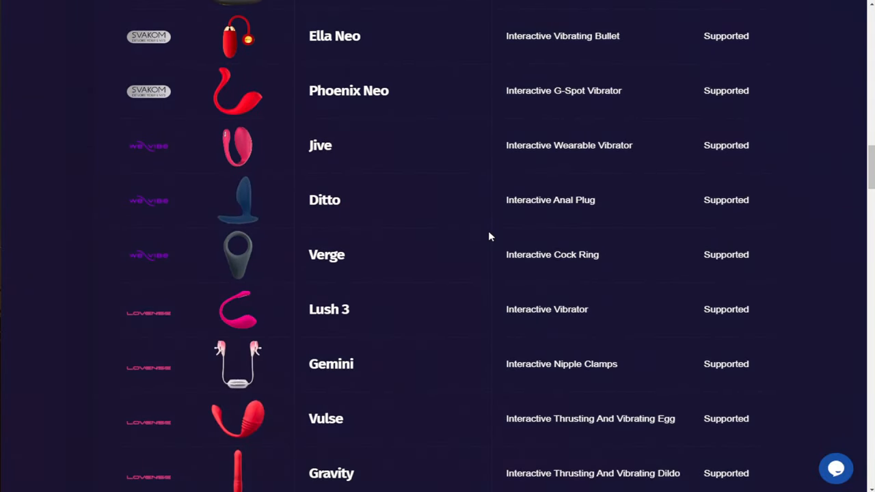
scroll("down", 3)
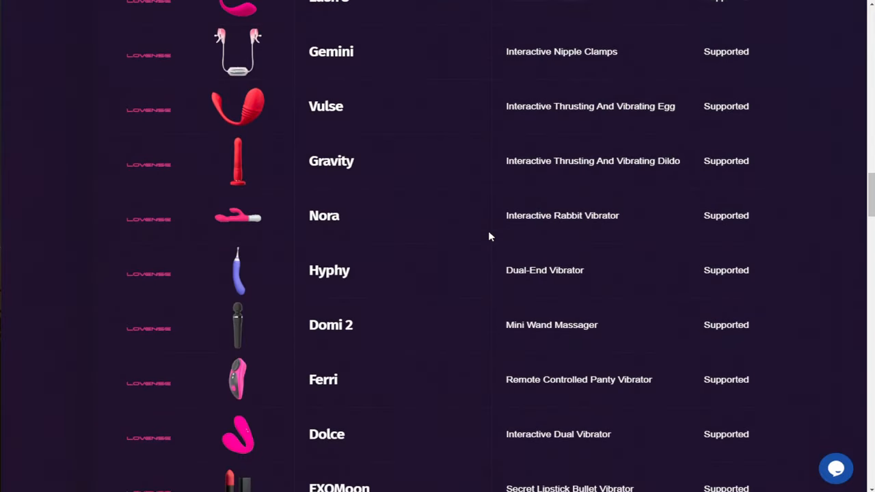
scroll("down", 3)
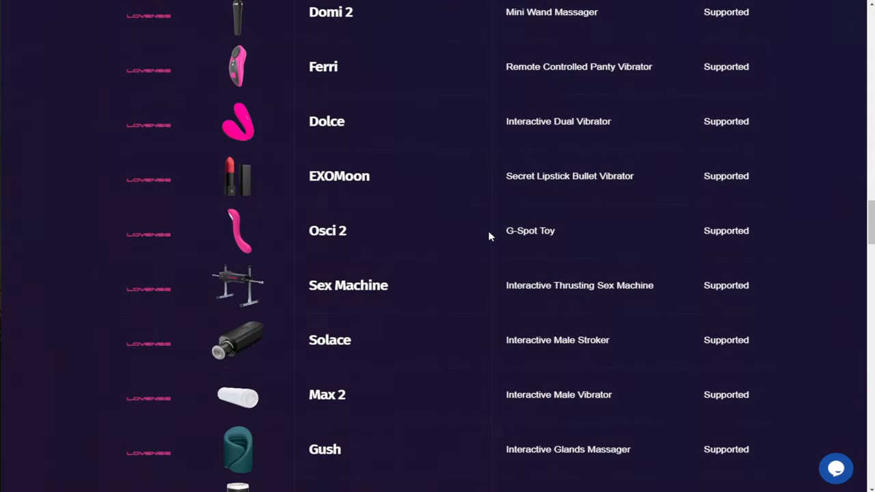
scroll("down", 3)
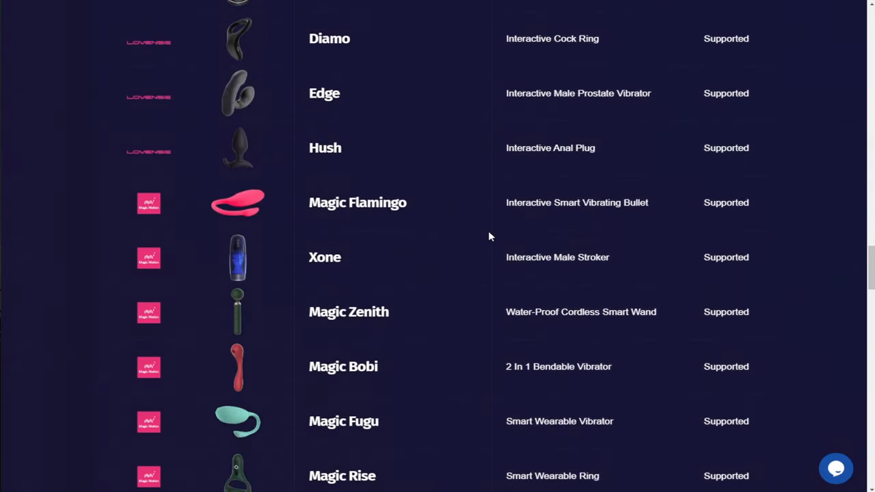
scroll("down", 3)
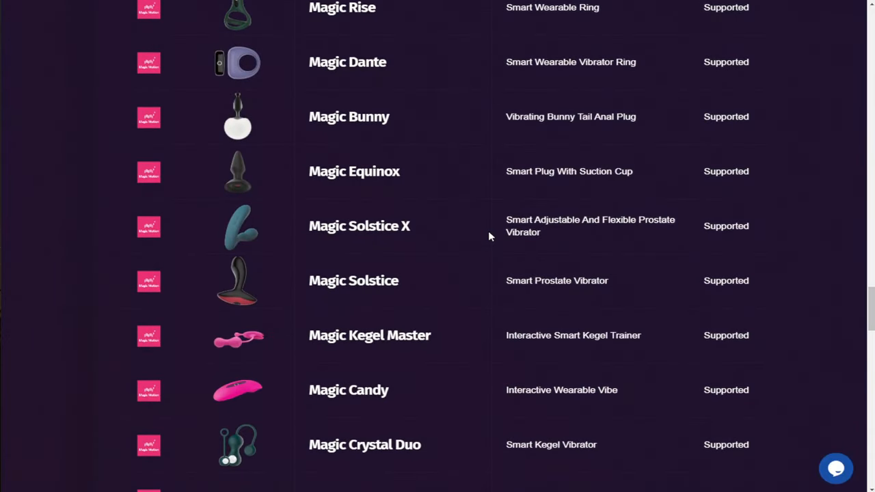
scroll("down", 3)
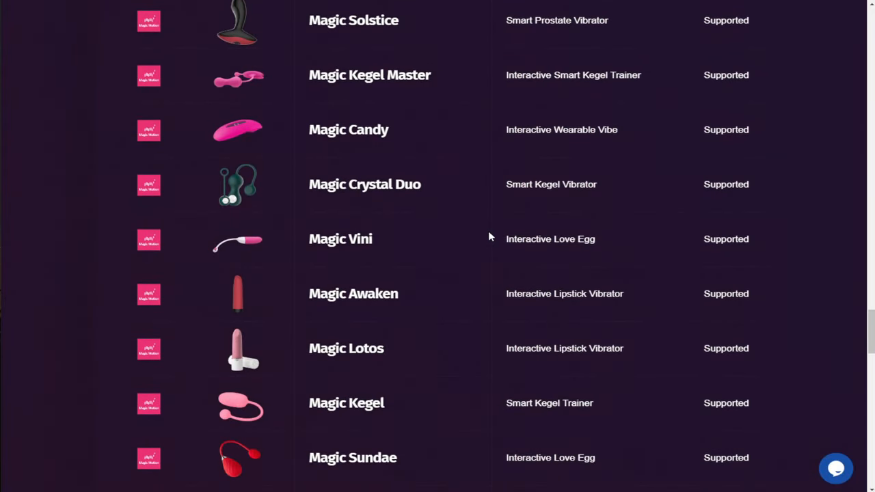
scroll("down", 3)
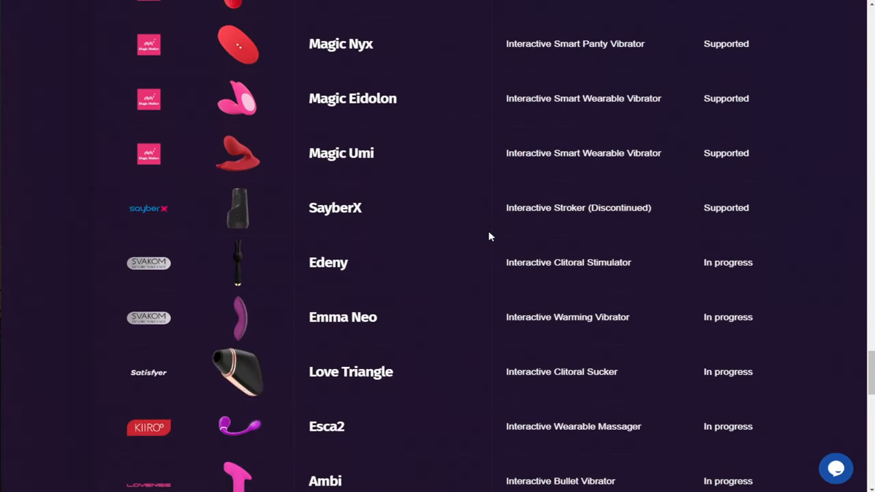
scroll("down", 3)
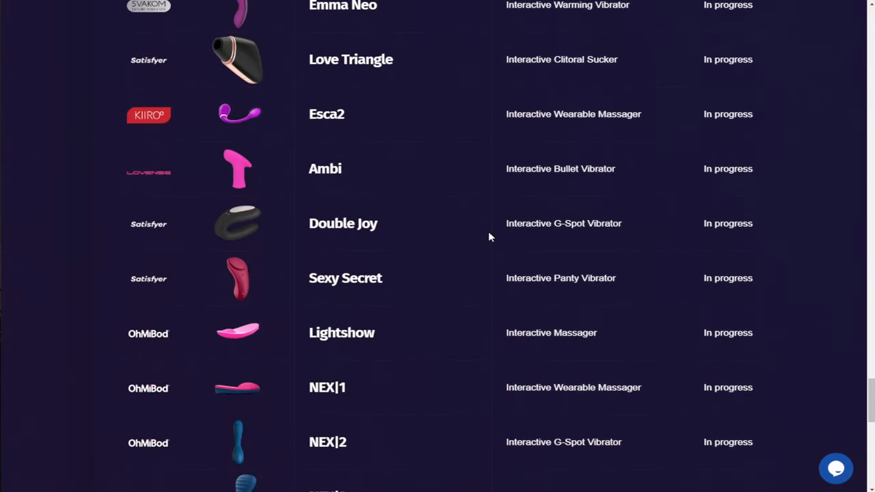
scroll("down", 3)
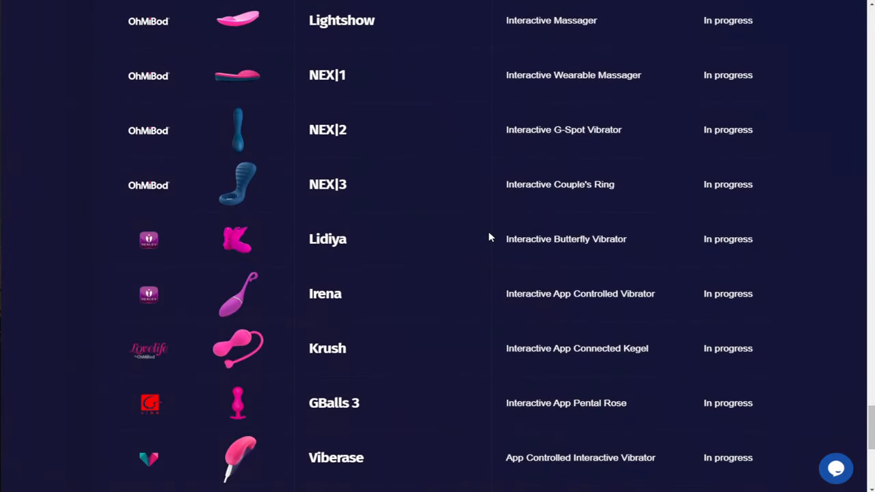
scroll("down", 3)
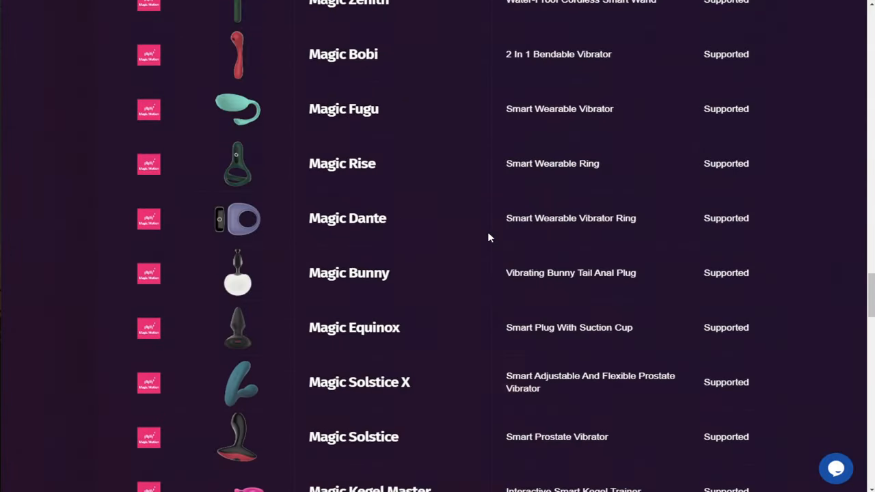
scroll("up", 3)
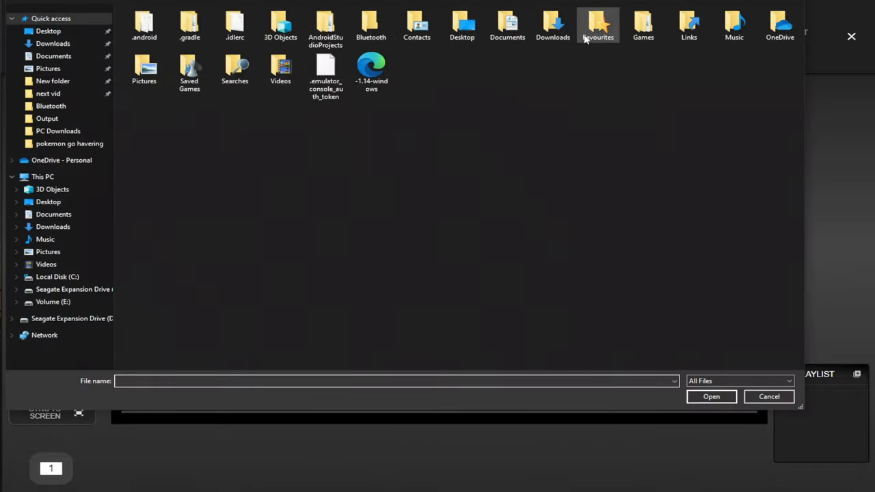
- Cancel the video file chooser, start Sync to Window, then cancel the window-share prompt
left_click(768, 396)
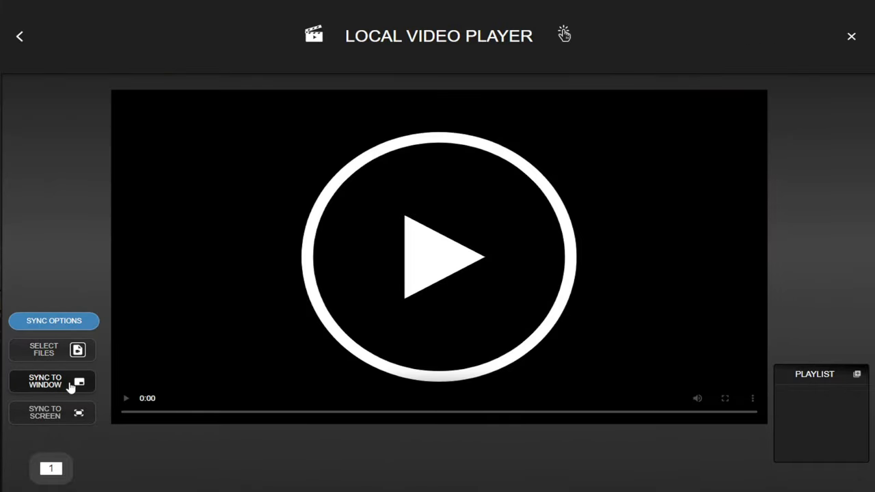
left_click(43, 380)
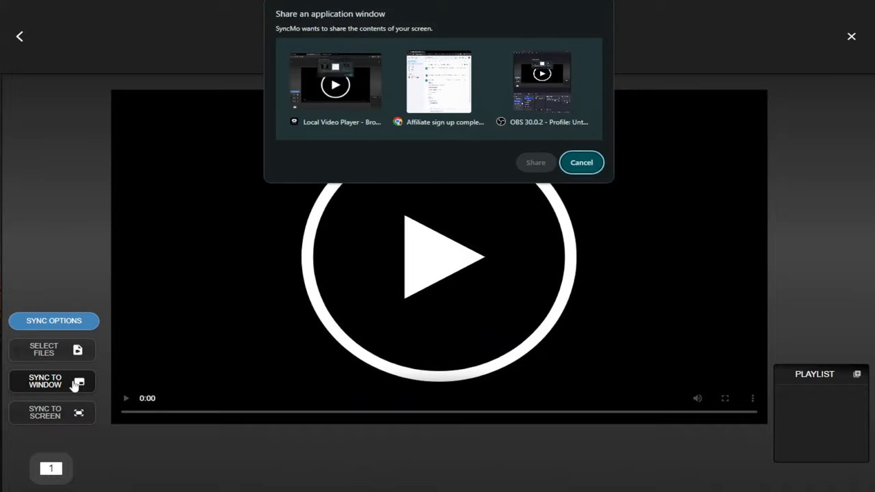
mouse_move(527, 104)
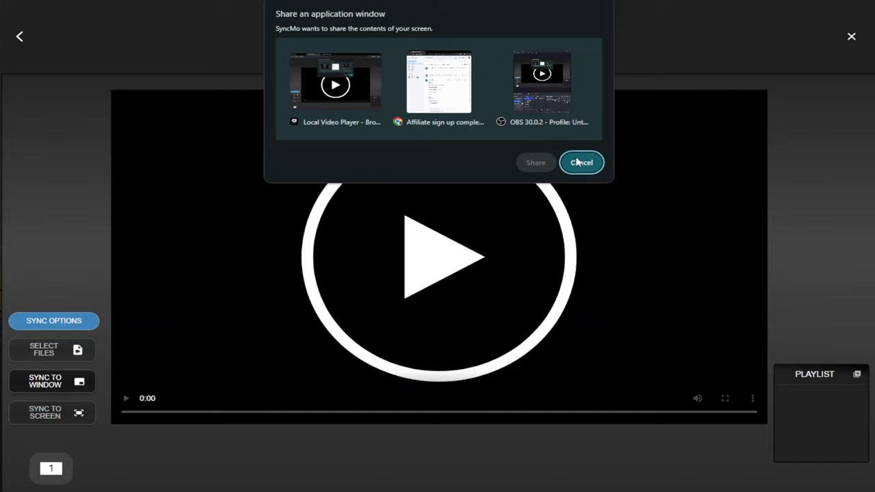
left_click(581, 162)
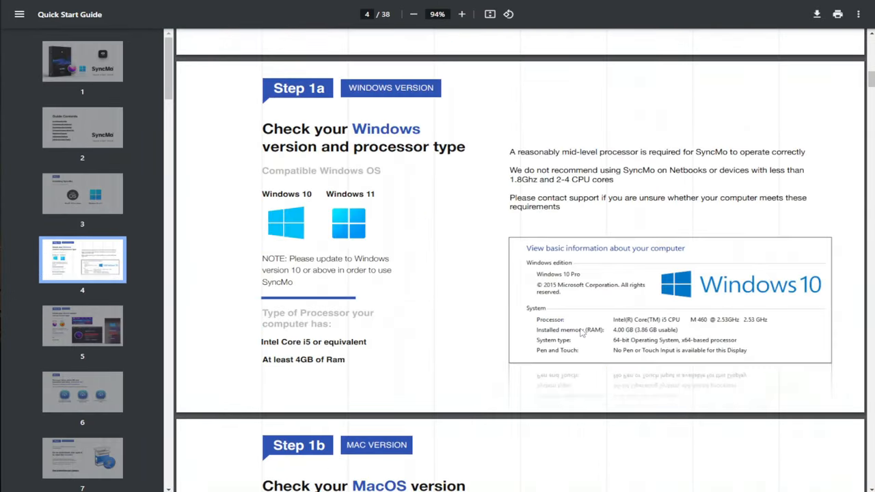
- Scroll through the Quick Start Guide and go to SyncMo's Advanced Settings
scroll("down", 3)
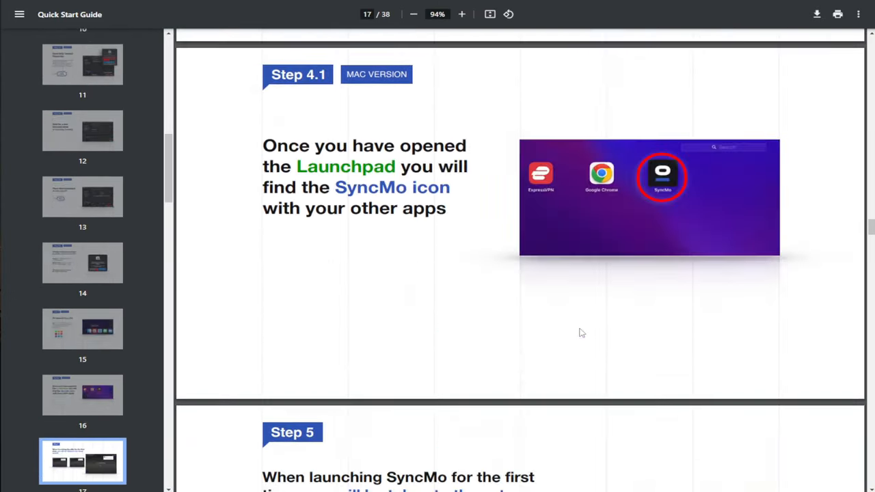
scroll("down", 3)
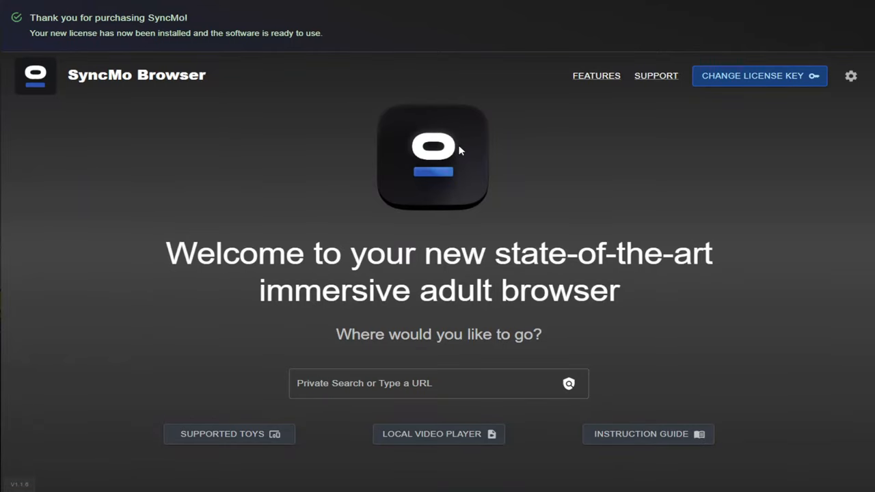
mouse_move(495, 189)
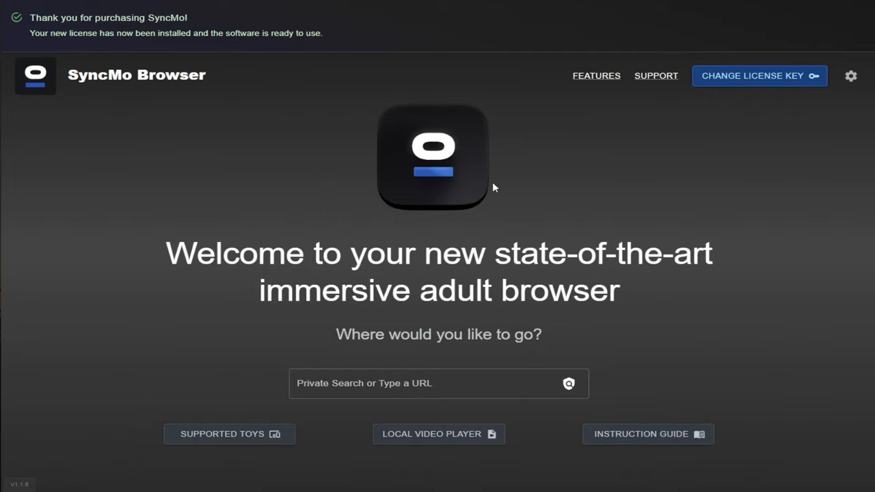
mouse_move(850, 77)
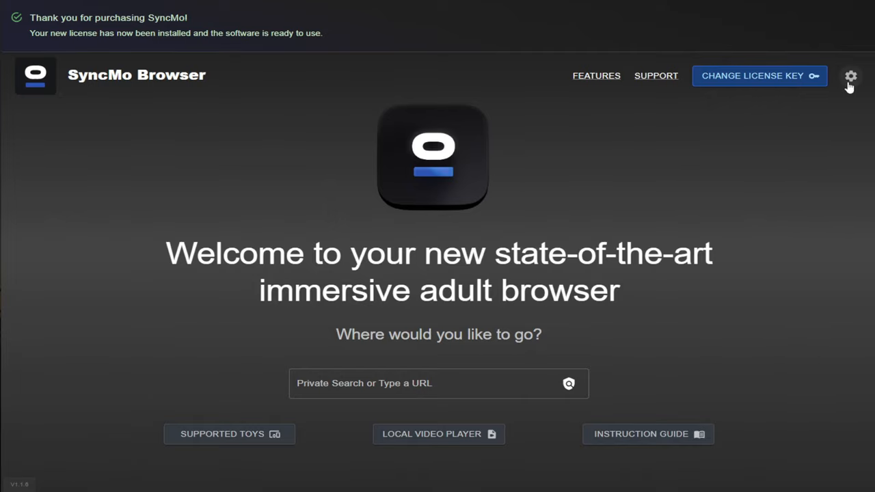
left_click(850, 75)
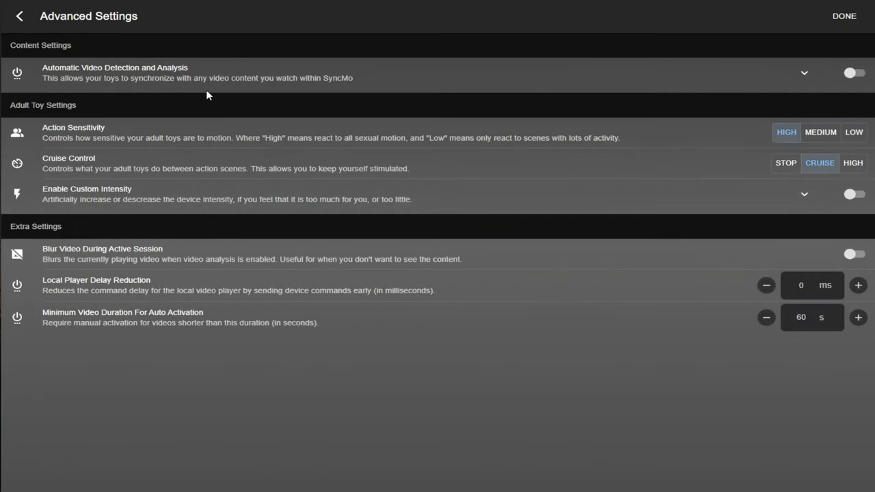
mouse_move(258, 98)
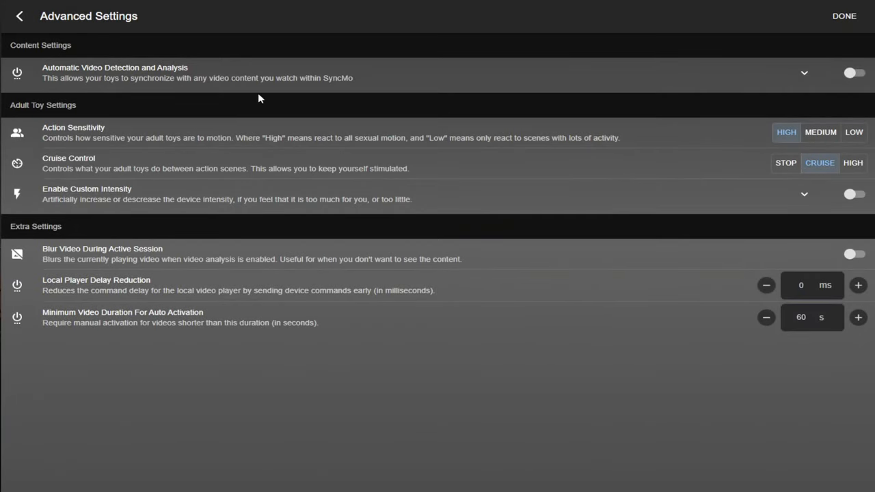
left_click(853, 72)
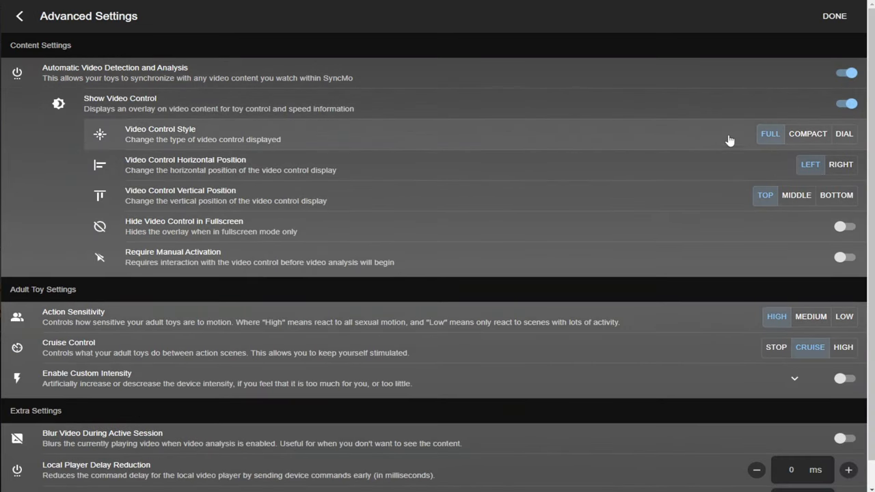
mouse_move(719, 162)
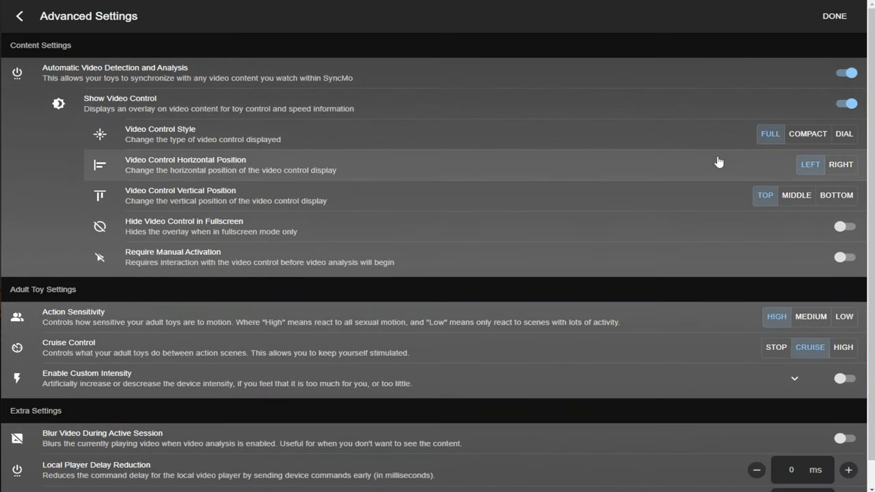
left_click(845, 73)
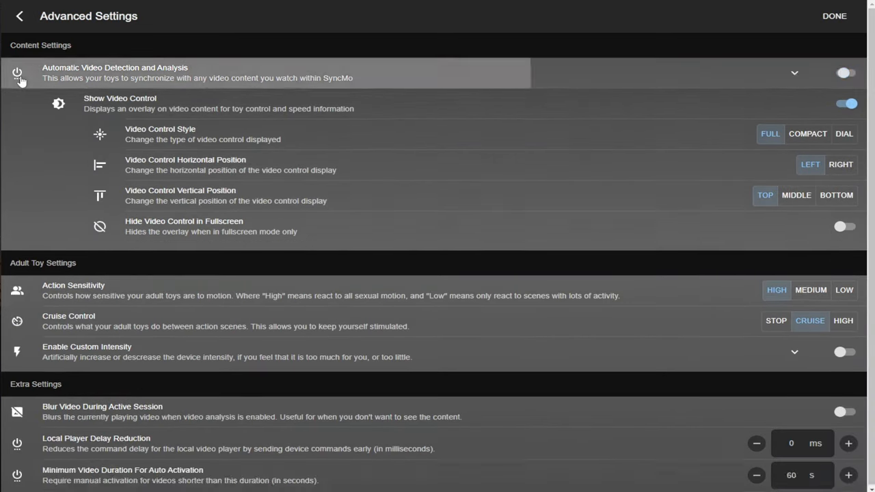
left_click(794, 72)
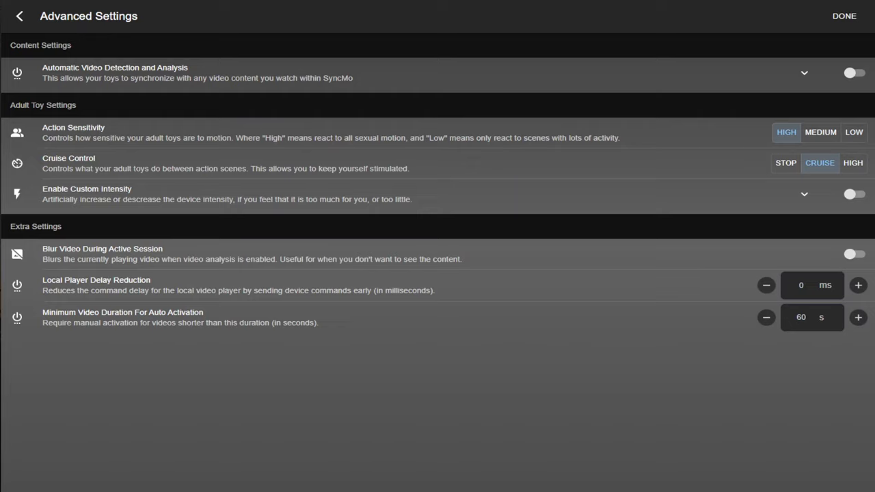
left_click(843, 16)
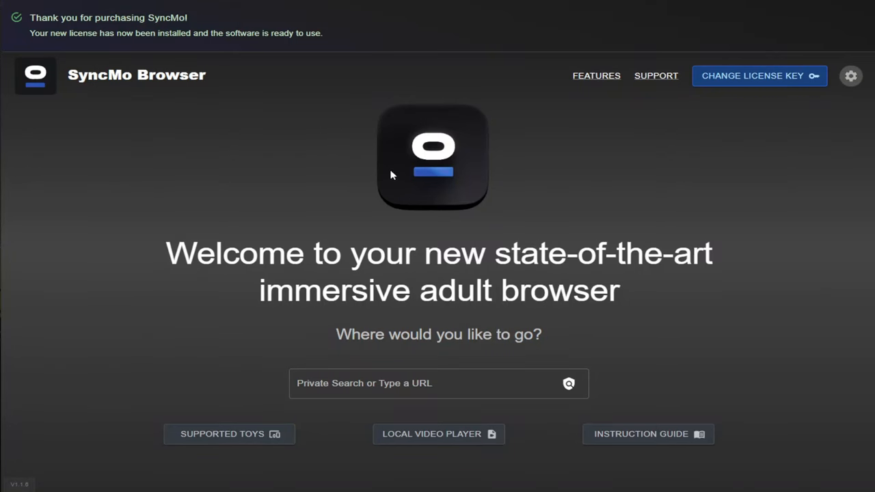
mouse_move(475, 373)
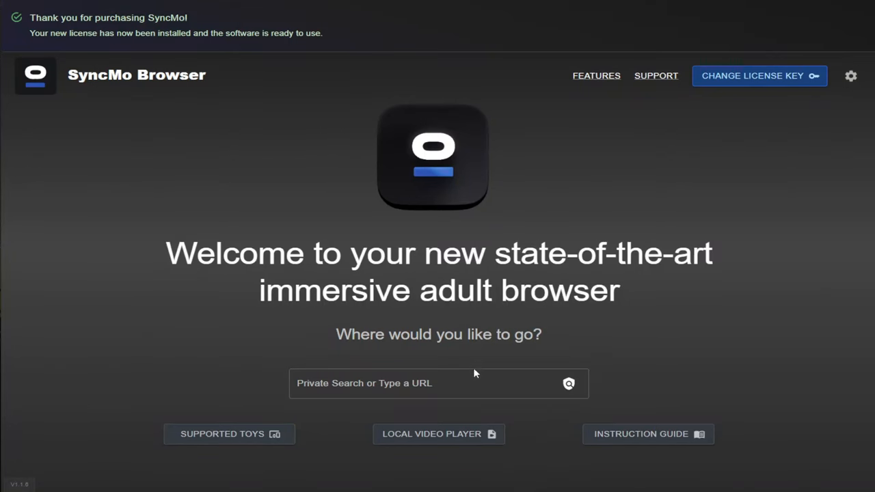
- Dismiss the 'Thank you for purchasing SyncMo' notification
left_click(438, 382)
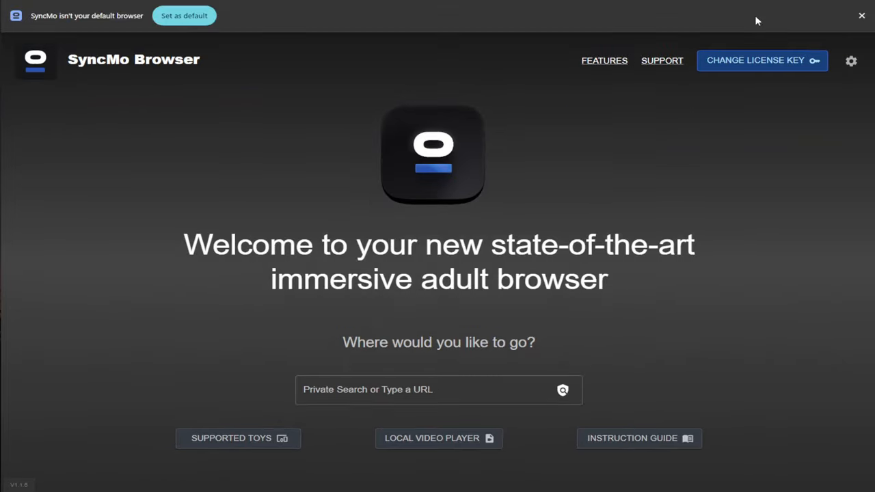
mouse_move(787, 38)
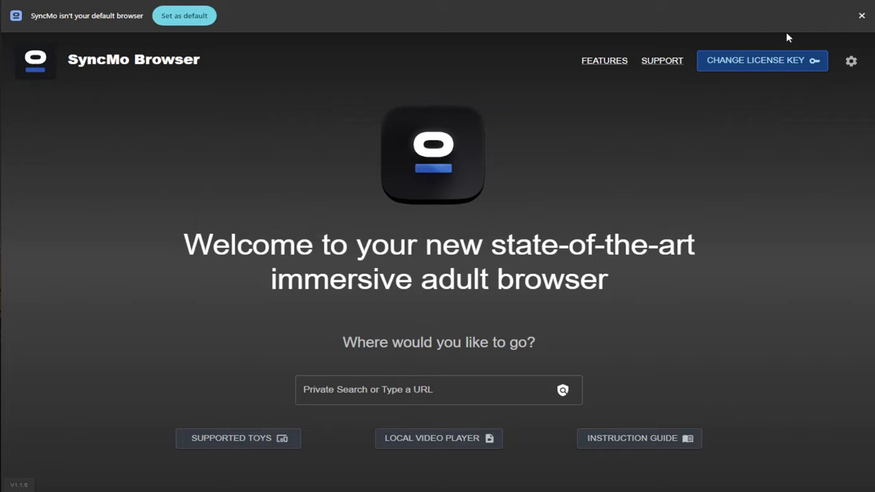
mouse_move(799, 3)
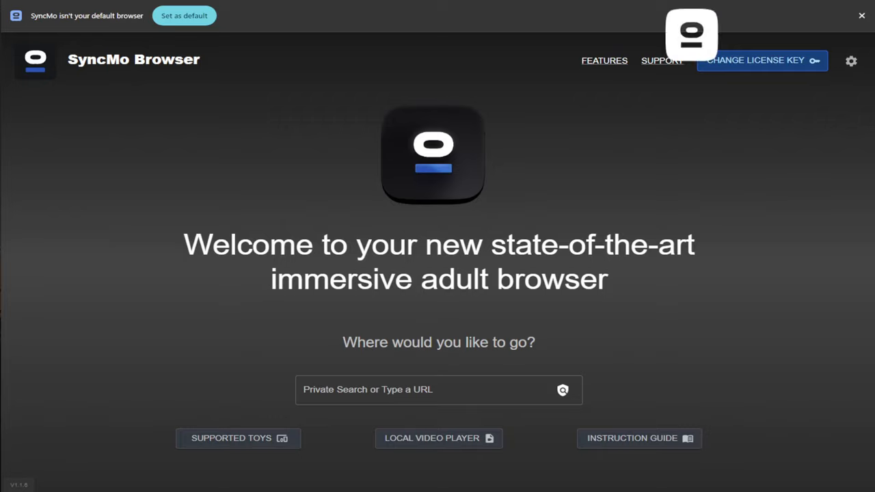
- Enable Video Detection in Adult Toy Settings and connect the found Lovense Gush
left_click(692, 35)
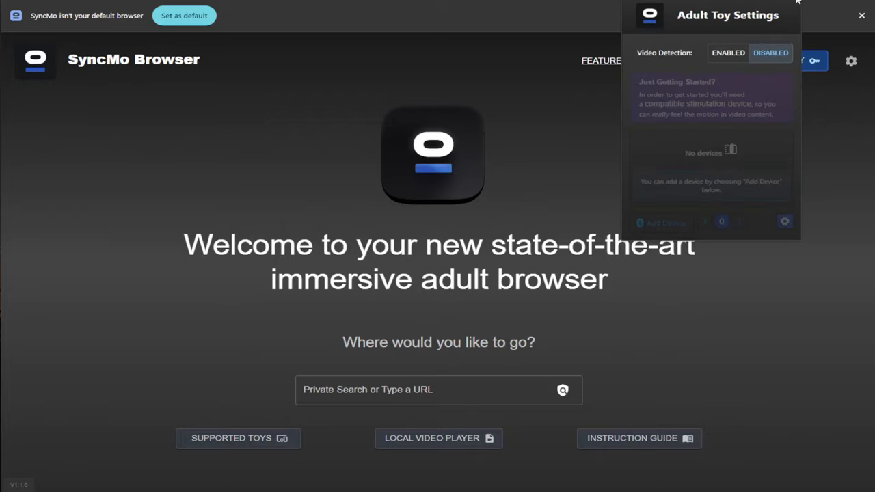
left_click(727, 52)
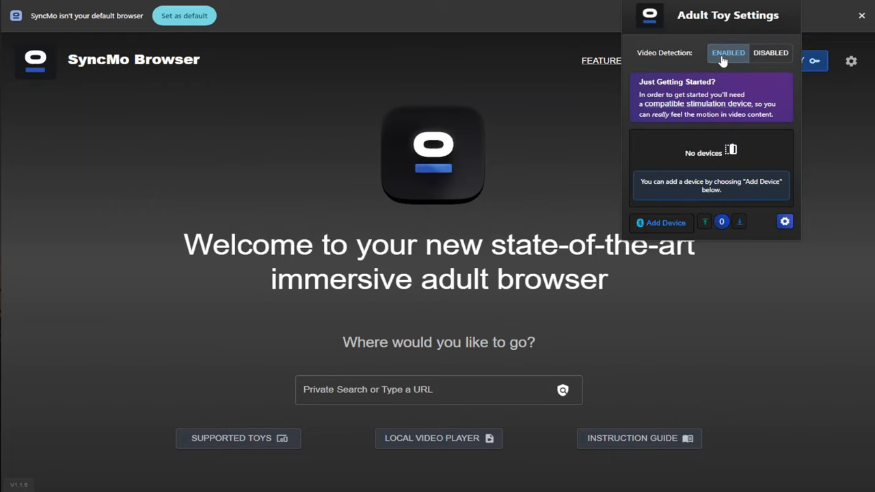
mouse_move(735, 68)
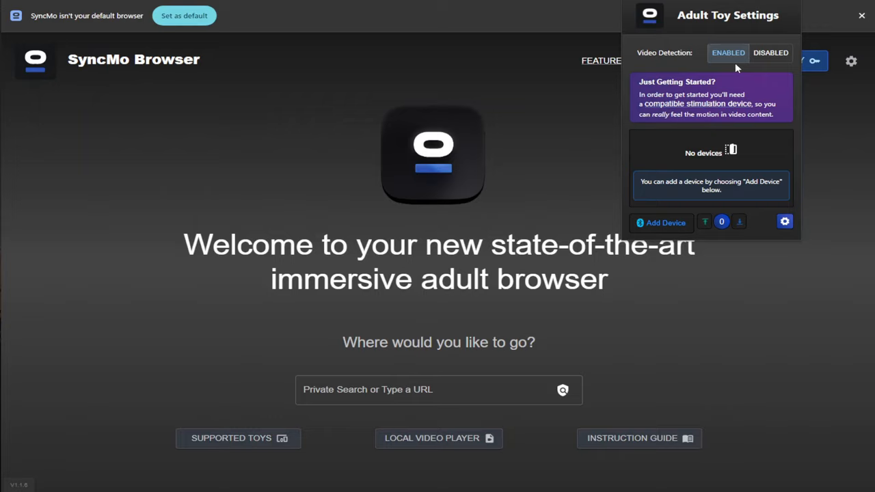
left_click(660, 223)
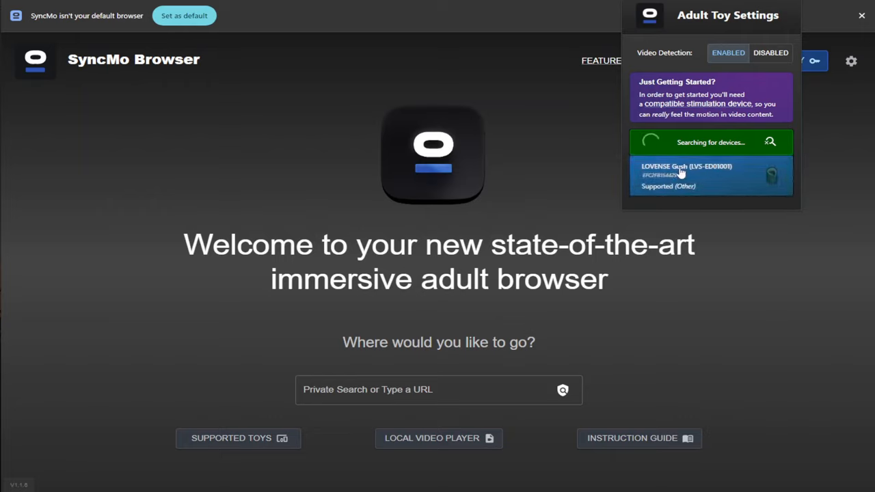
left_click(683, 175)
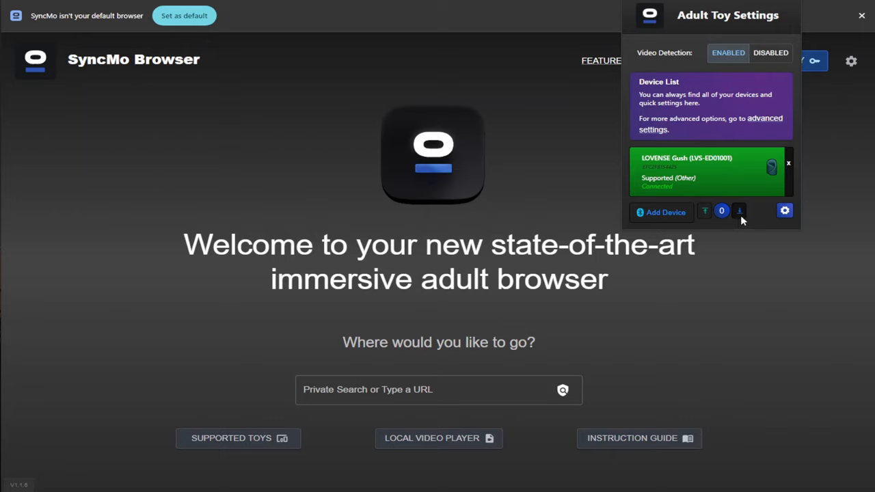
- Expand the Lovense Gush panel to show sensitivity and cruise control options
left_click(706, 210)
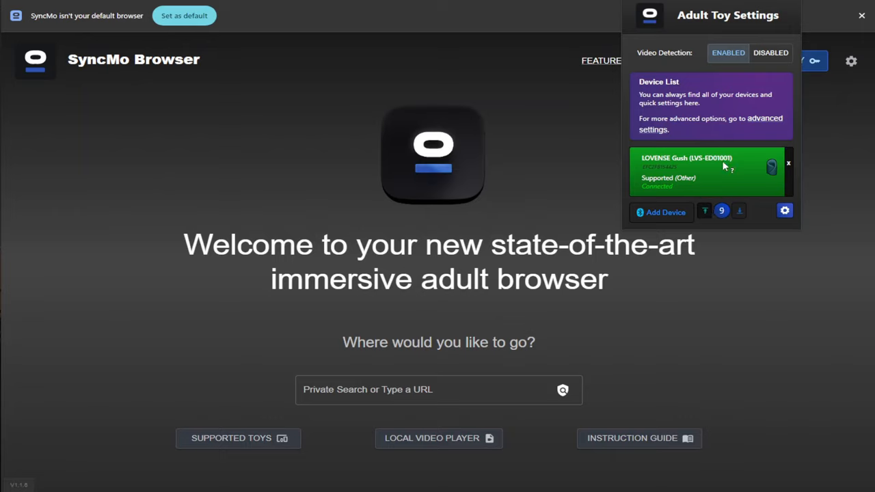
left_click(740, 211)
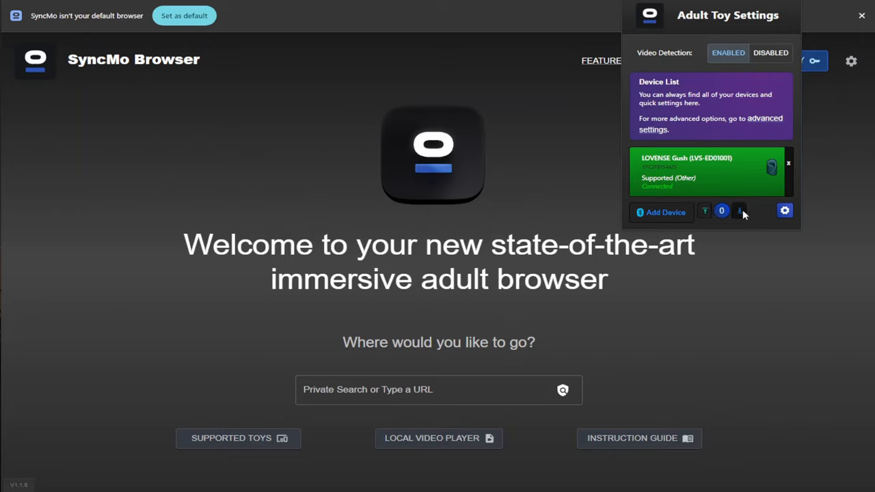
left_click(738, 211)
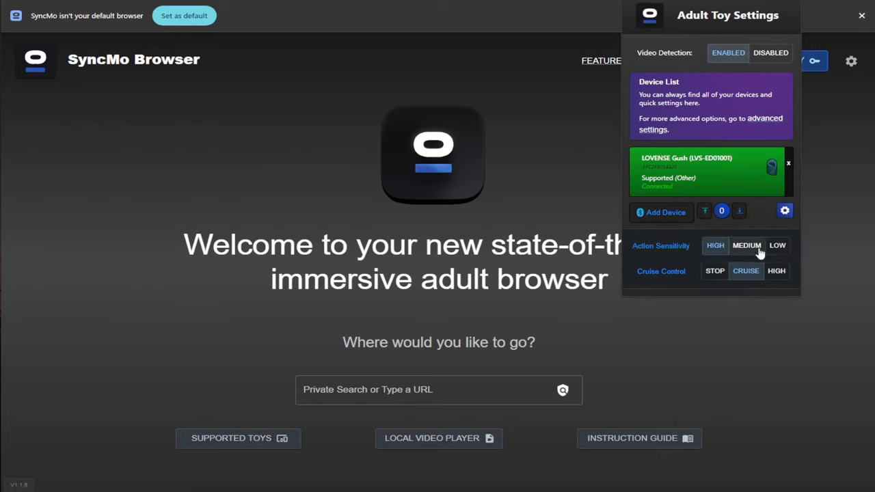
mouse_move(776, 270)
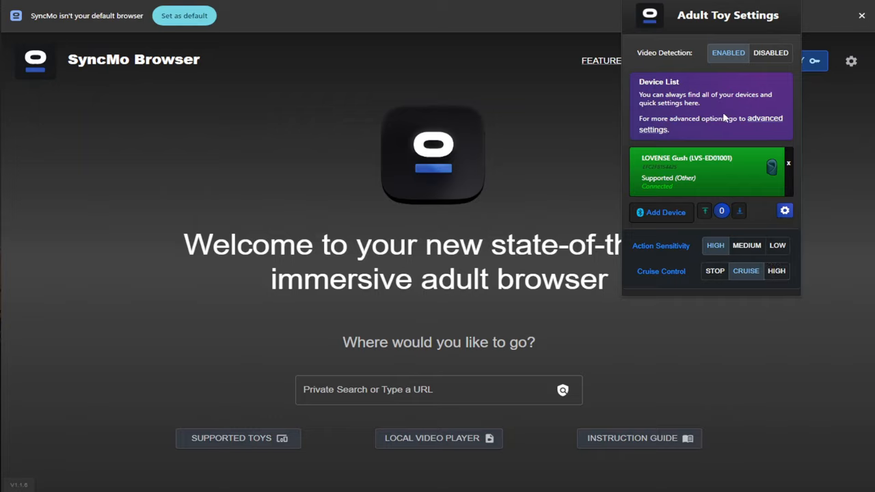
mouse_move(793, 24)
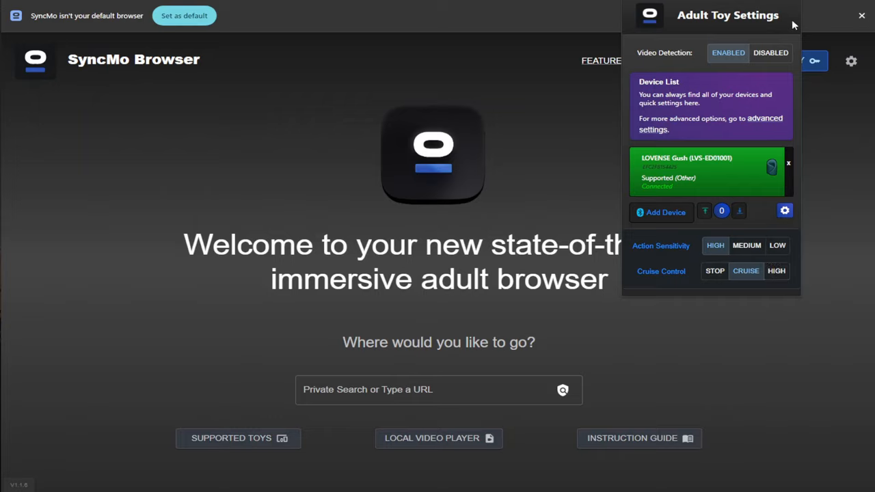
- Close the toy settings and search 'pornhub' from the welcome page search bar
left_click(861, 15)
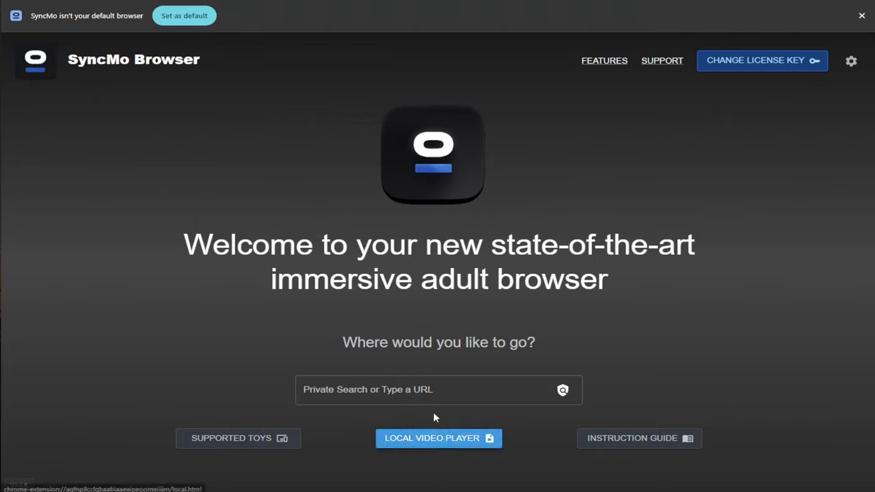
type("pornhu")
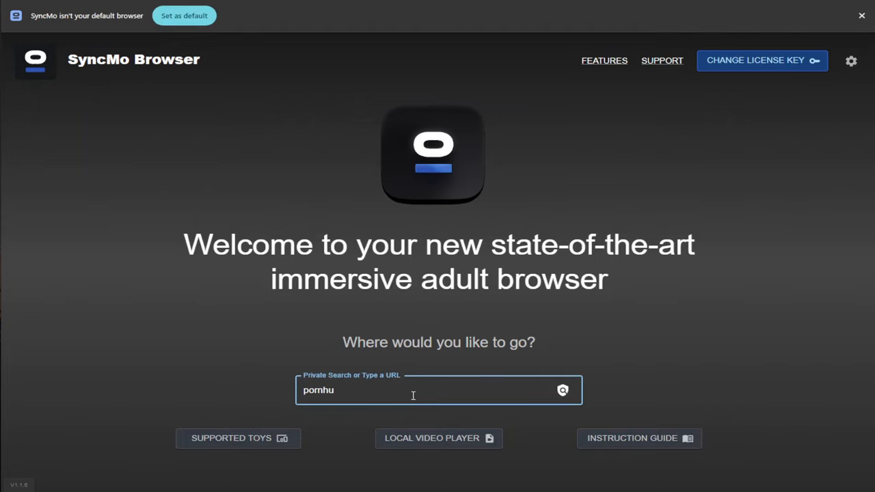
left_click(861, 15)
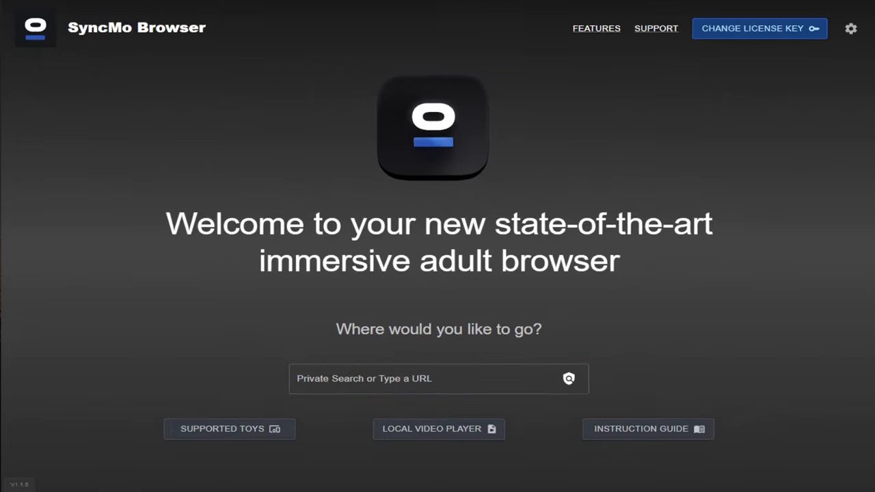
type("pornhub")
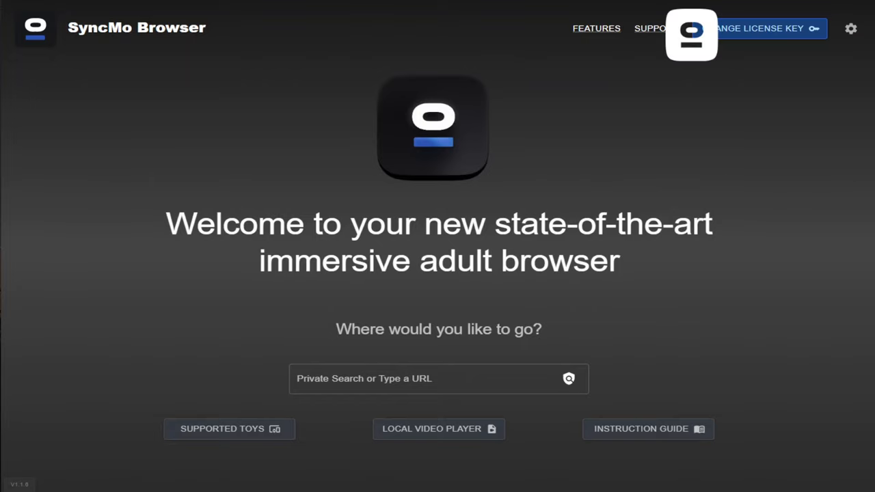
- Search for devices in Adult Toy Settings and connect The Handy
left_click(691, 34)
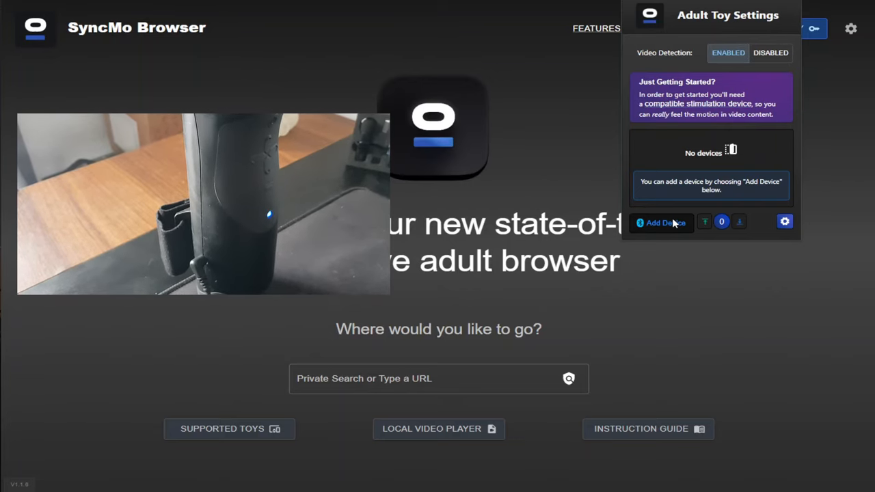
left_click(659, 221)
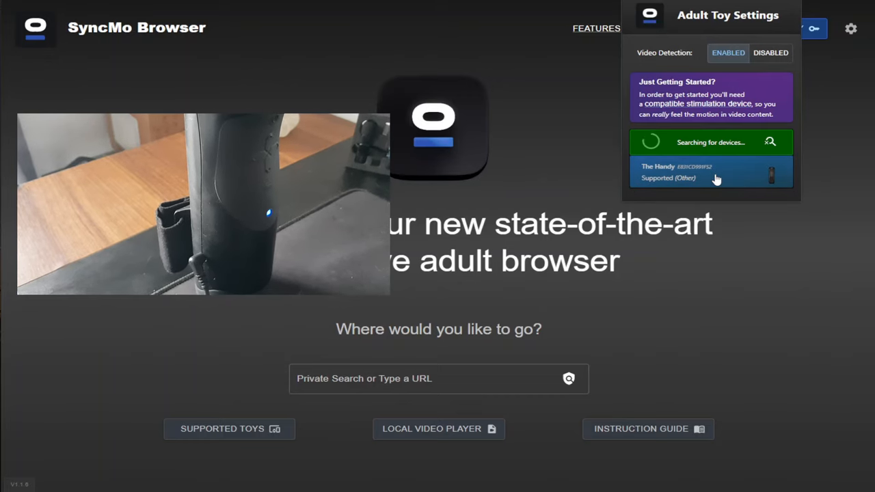
left_click(711, 172)
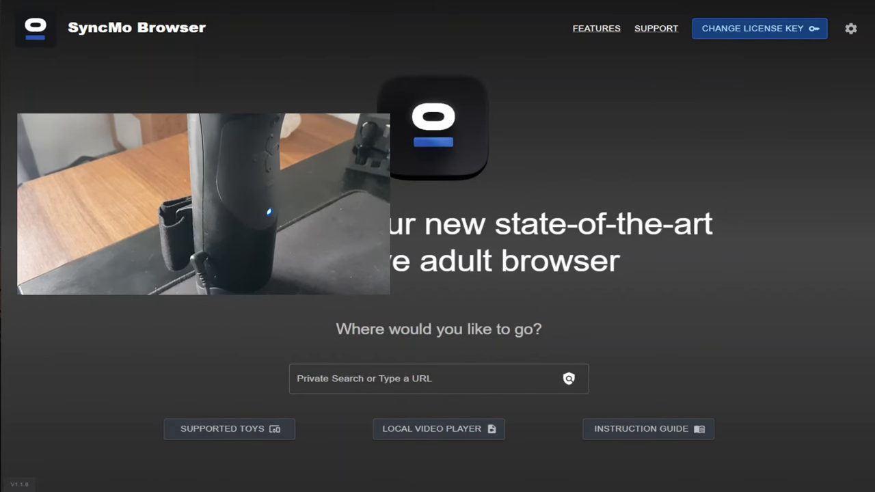
type("po")
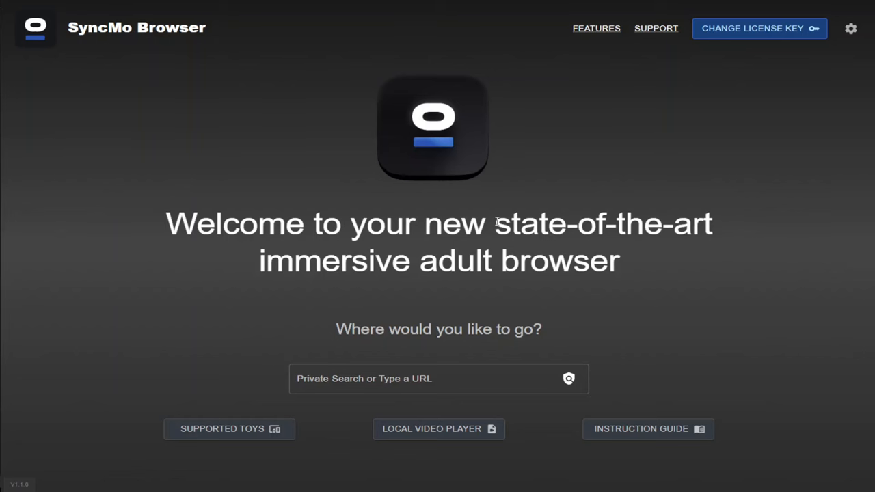
mouse_move(495, 306)
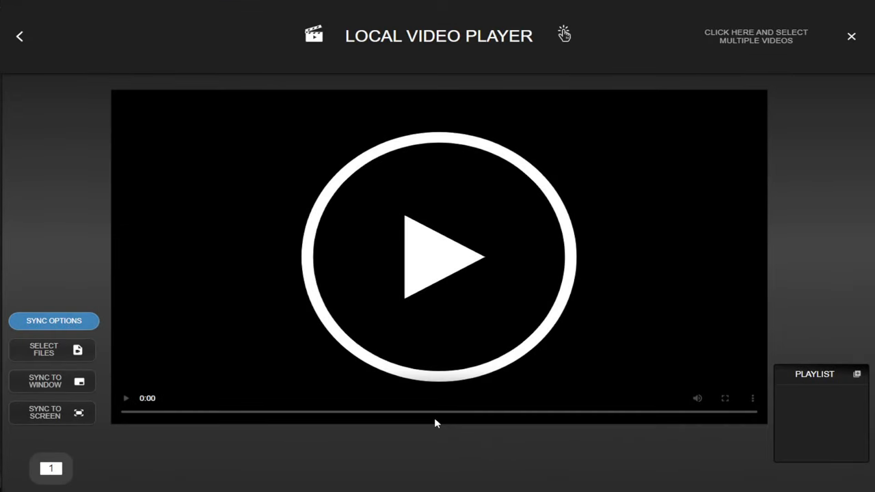
- Share the YouTube browser window into the local video player via Sync to Window
left_click(43, 380)
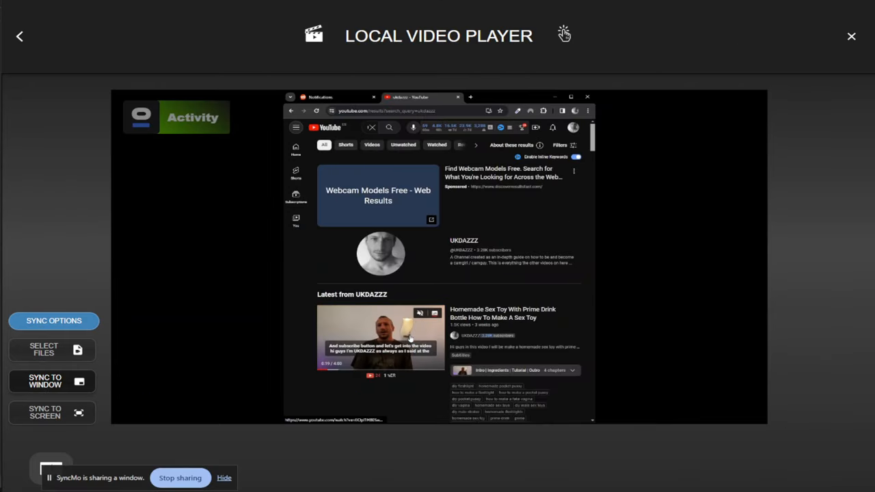
- Keep the shared YouTube video playing and bring up the SELECT FILES chooser for local videos
left_click(380, 337)
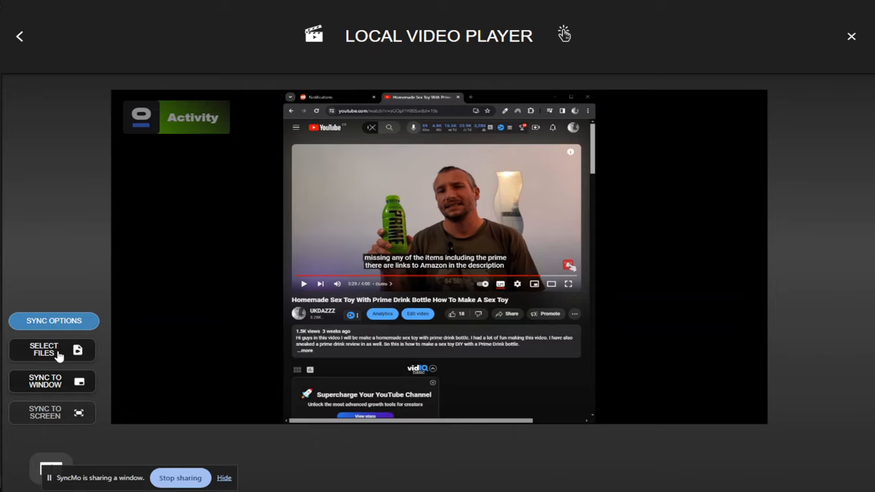
left_click(44, 350)
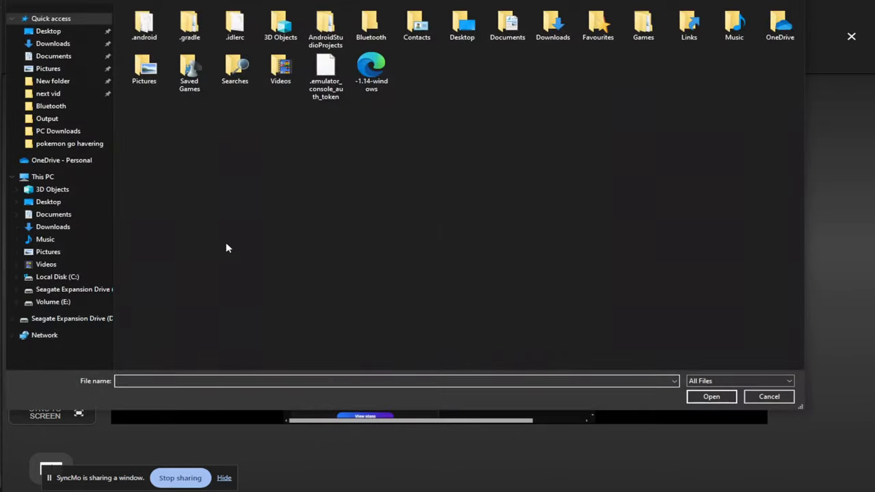